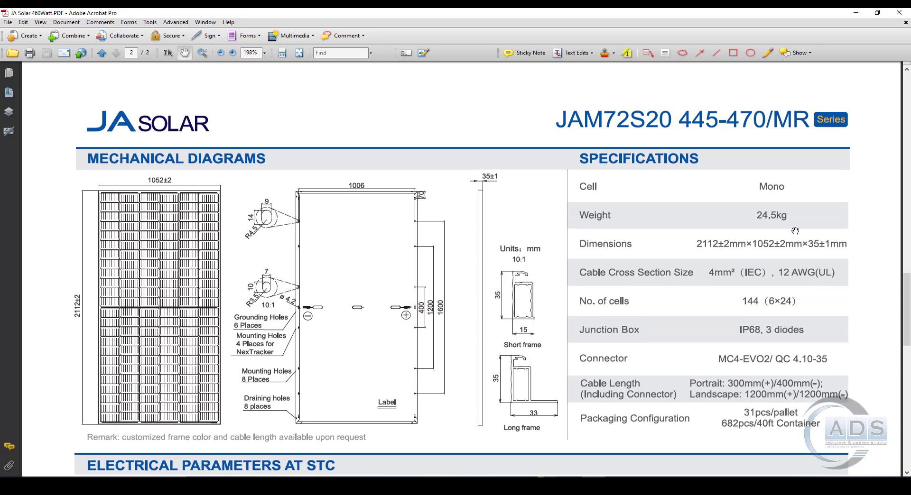
mouse_move(773, 217)
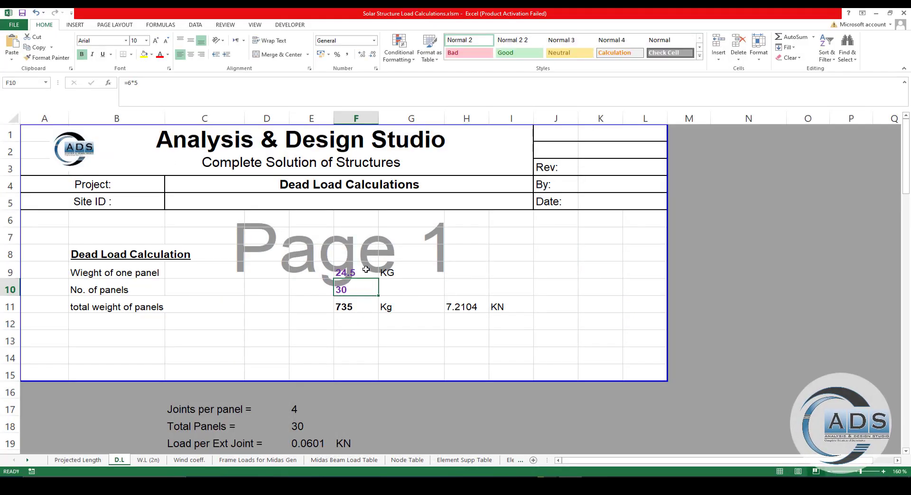
Enter 15 panels and verify total weight 367.5 kg (3.6052 kN) and joint load formulas
type("15")
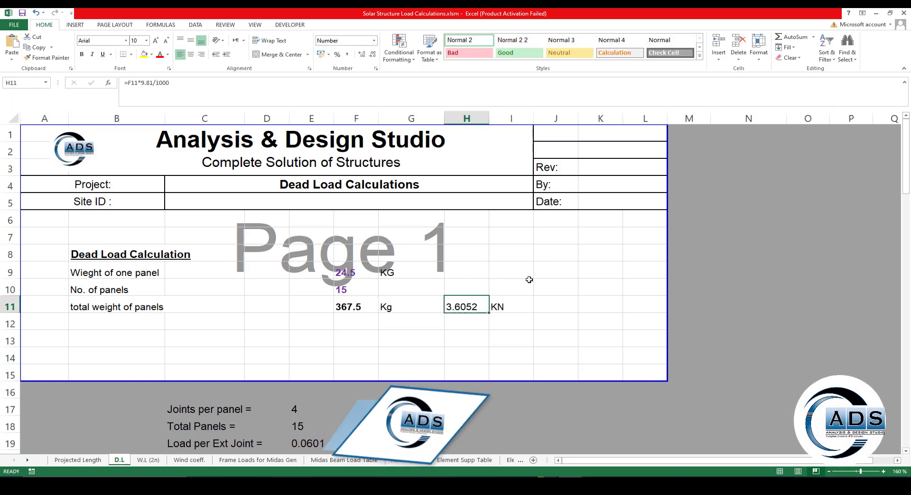
left_click(354, 306)
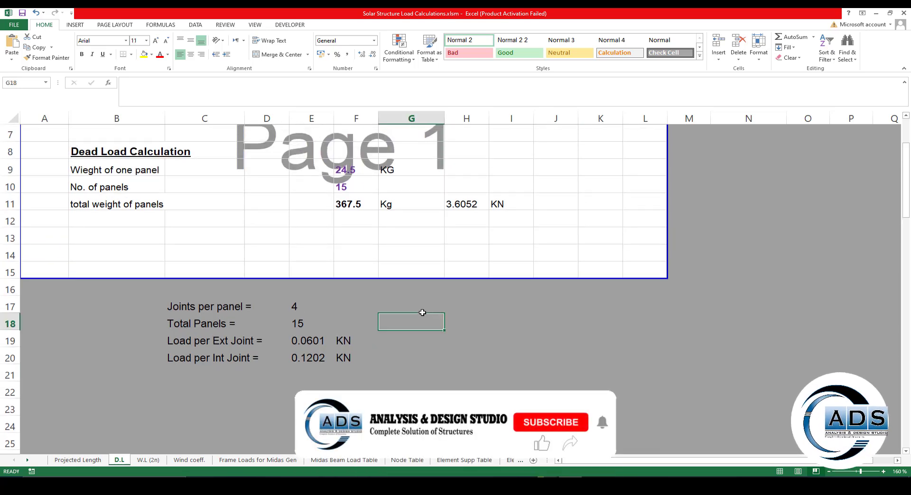
left_click(311, 307)
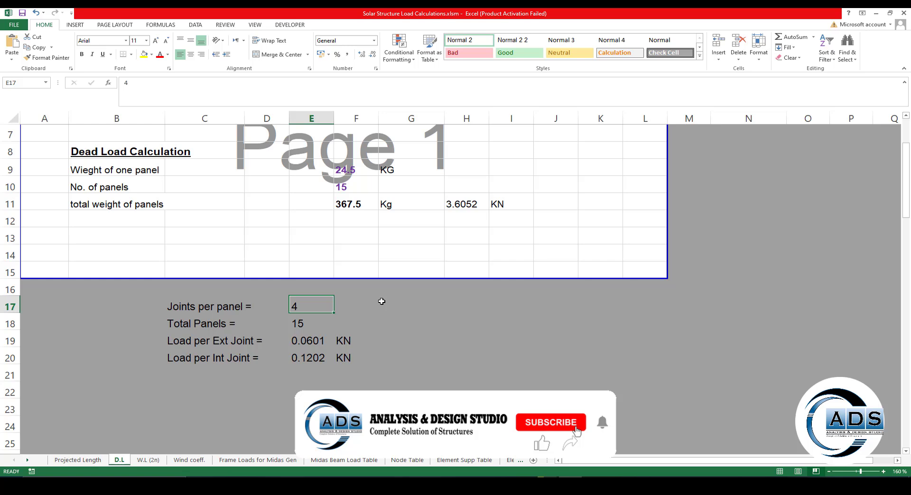
left_click(311, 323)
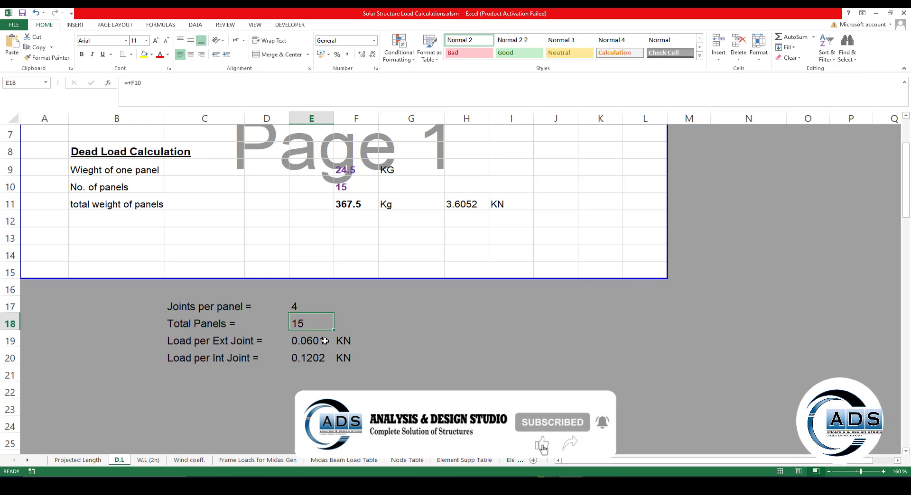
left_click(311, 341)
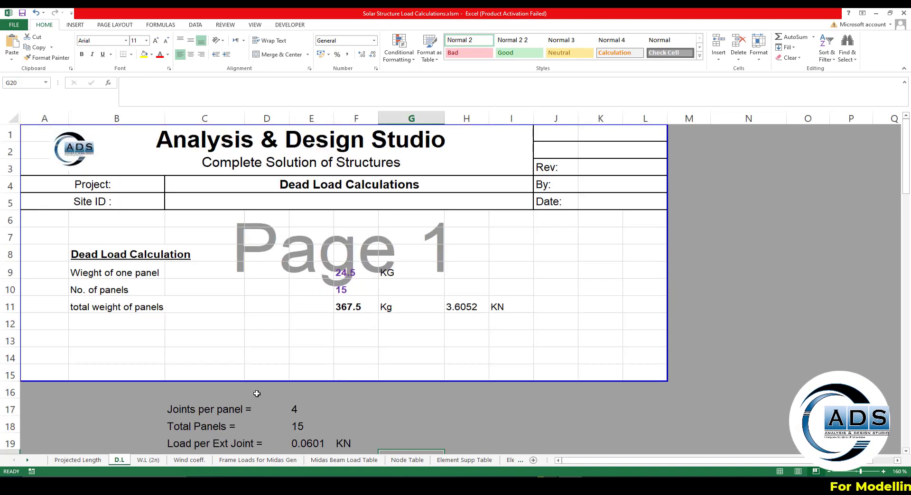
On the W.L (2n) sheet, enter a design wind speed of 175 Kph (108.89 mph, 48.6 m/s)
left_click(148, 460)
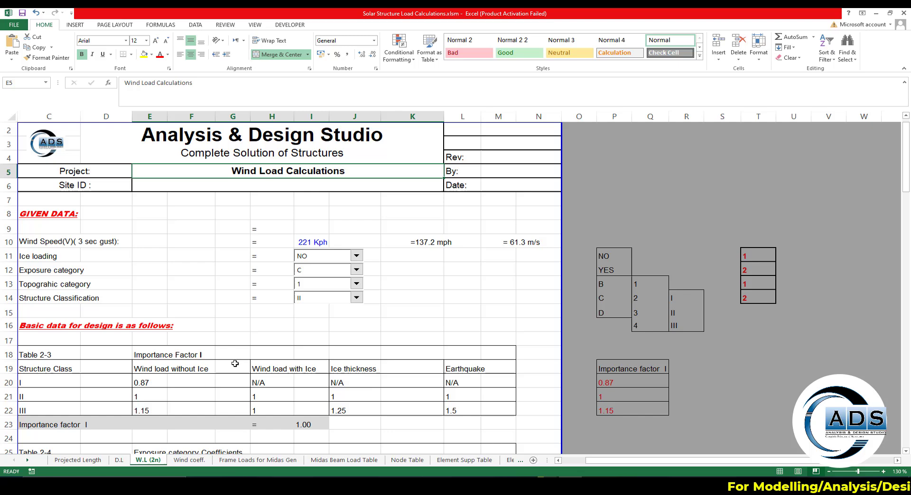
left_click(459, 298)
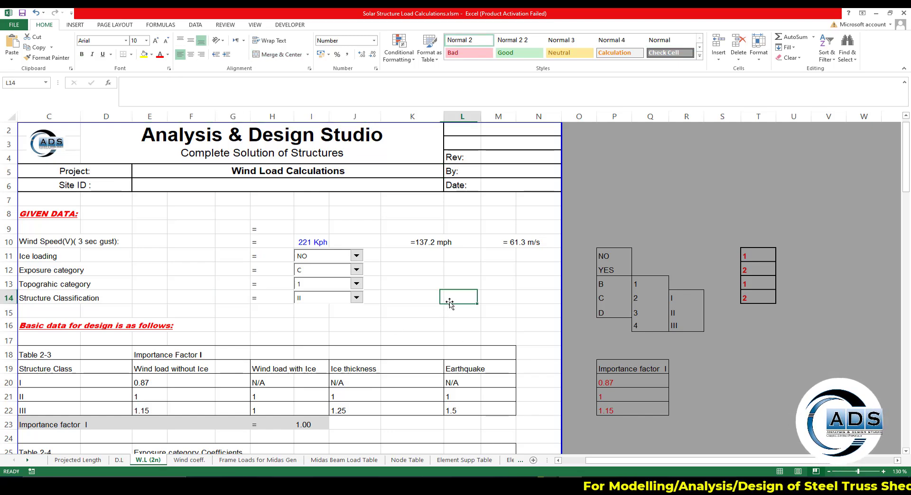
left_click(311, 242)
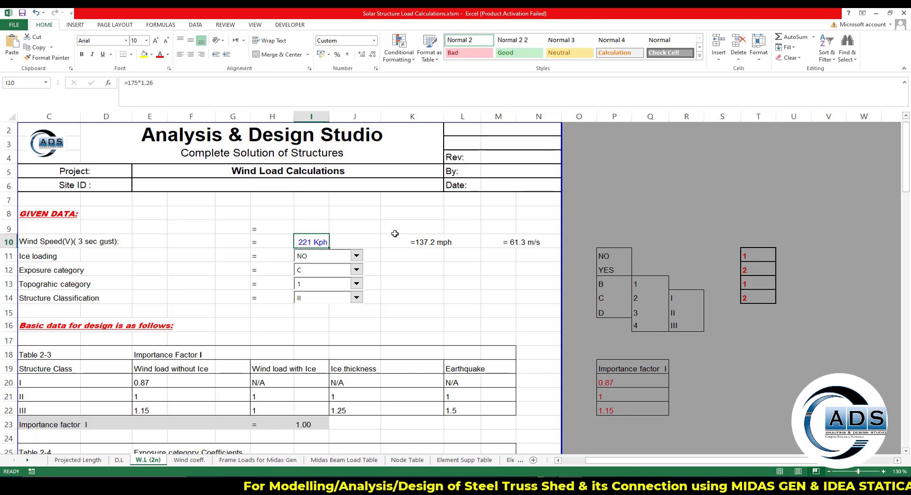
type("175")
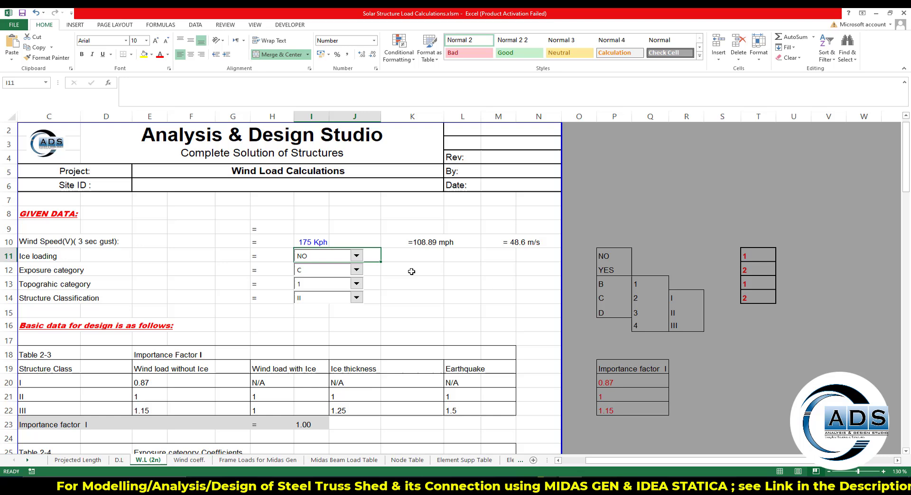
left_click(357, 270)
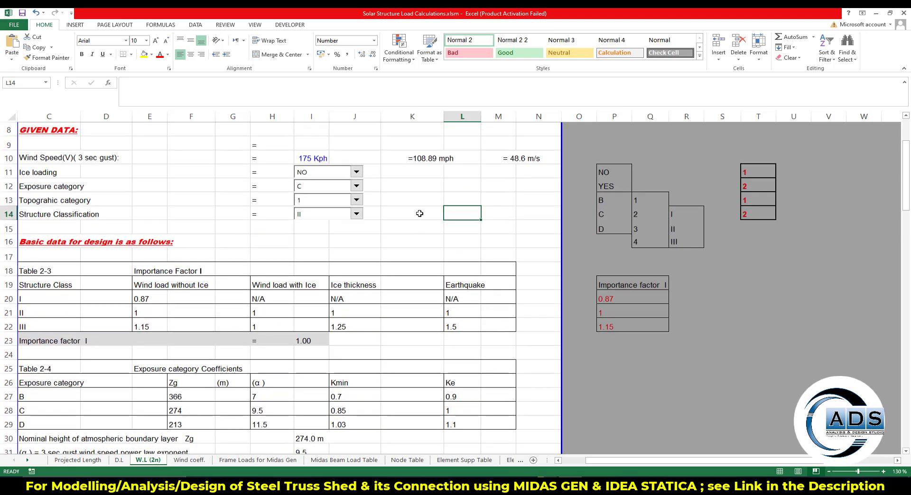
Review the given data below the wind speed on the wind load sheet
left_click(412, 200)
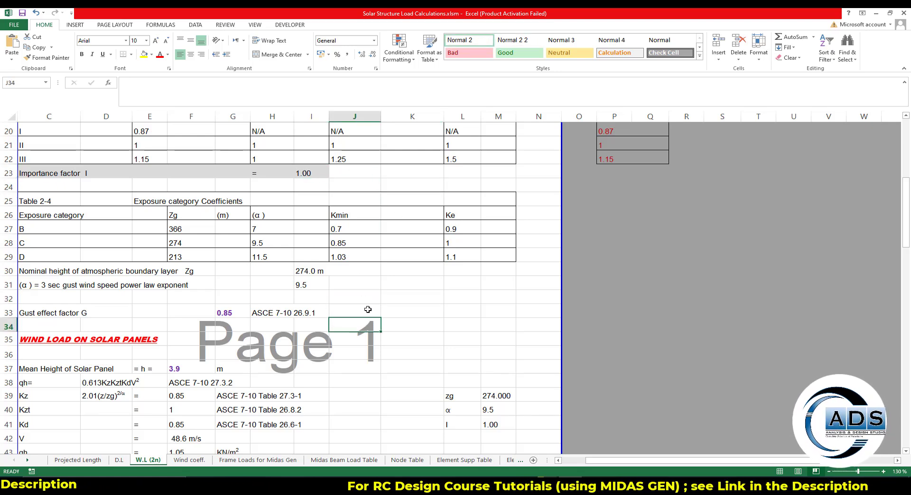
left_click(411, 297)
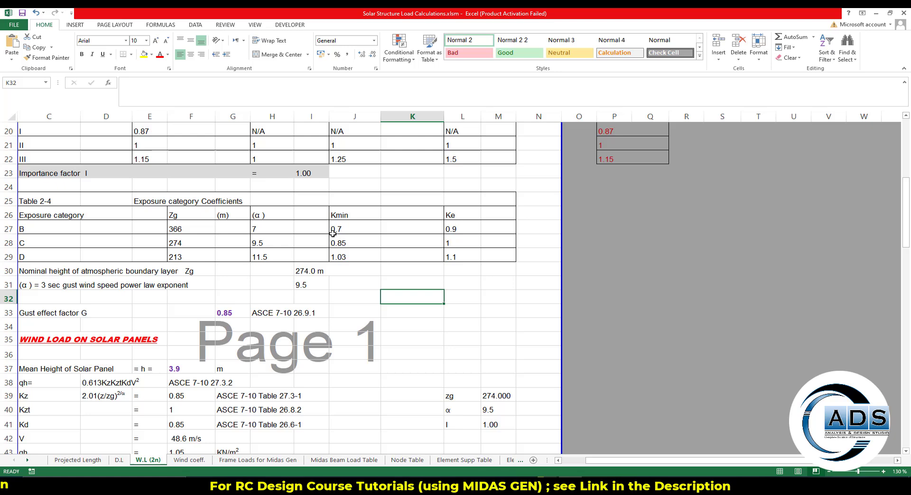
scroll("down", 3)
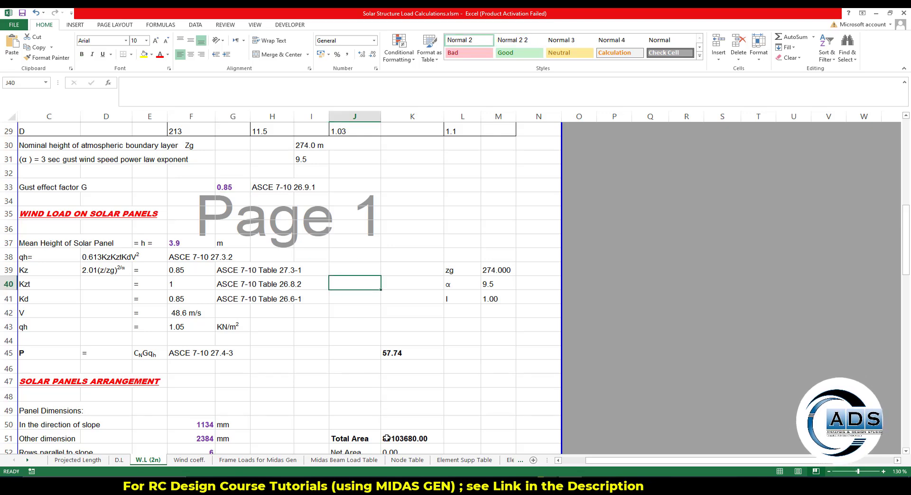
left_click(191, 243)
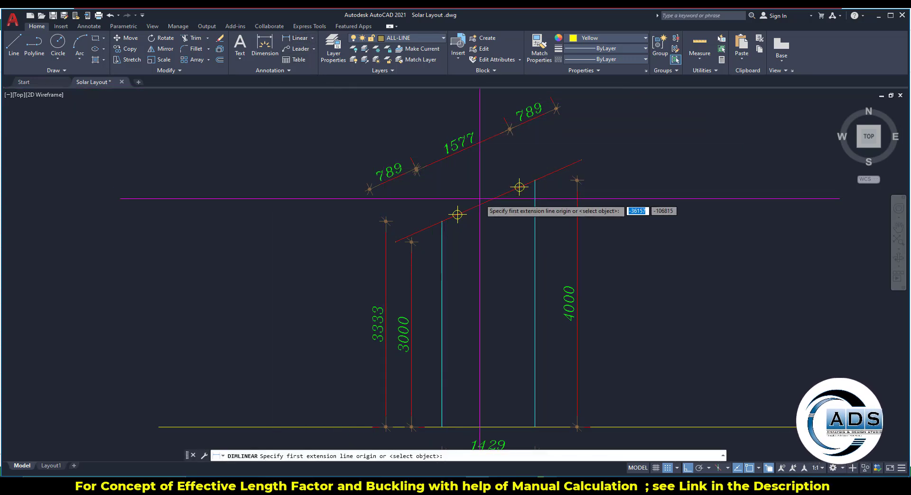
Place a 3667 linear height dimension from the sloped member midpoint to the base line
left_click(488, 200)
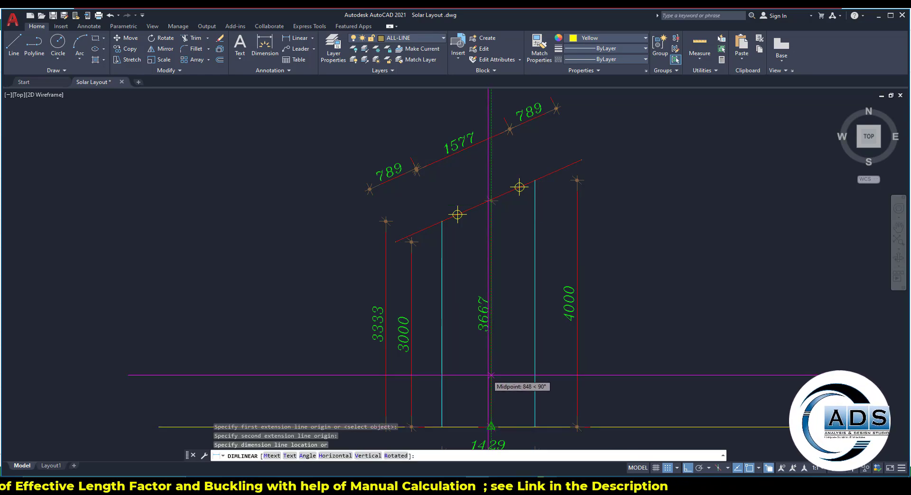
left_click(521, 329)
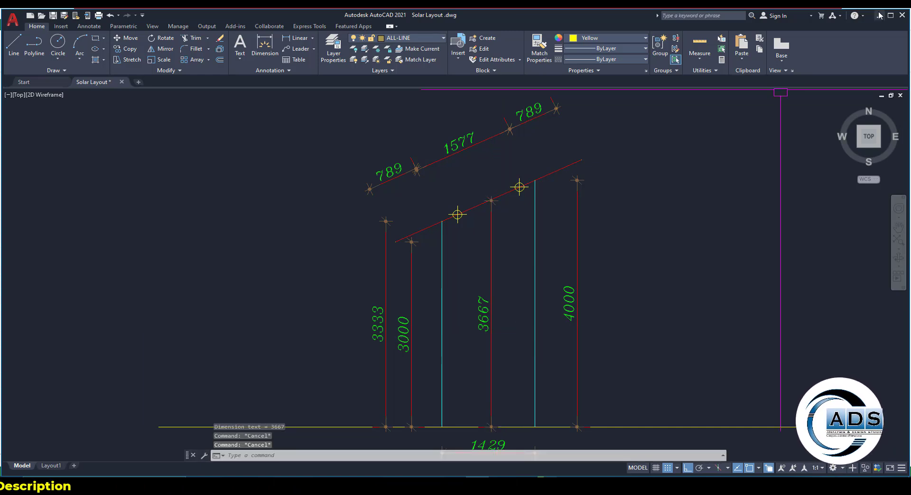
mouse_move(881, 19)
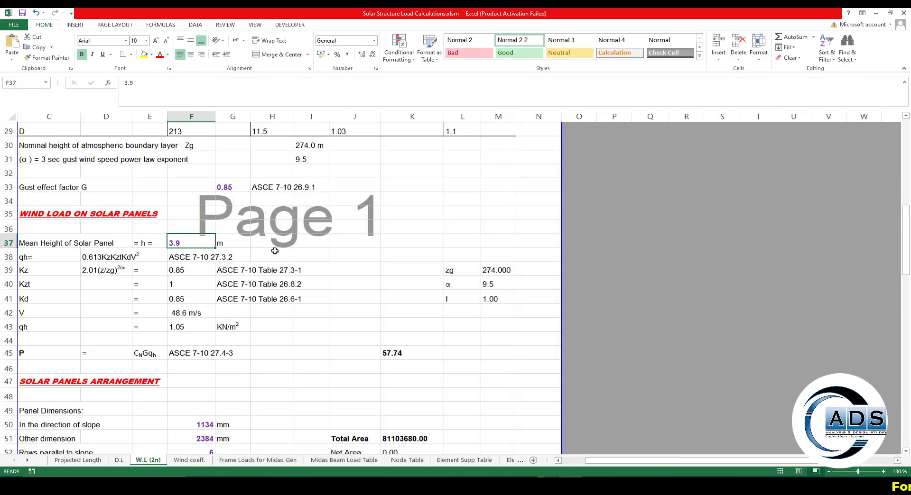
Enter 3.667 m as the mean solar panel height and check the dependent cells
type("3")
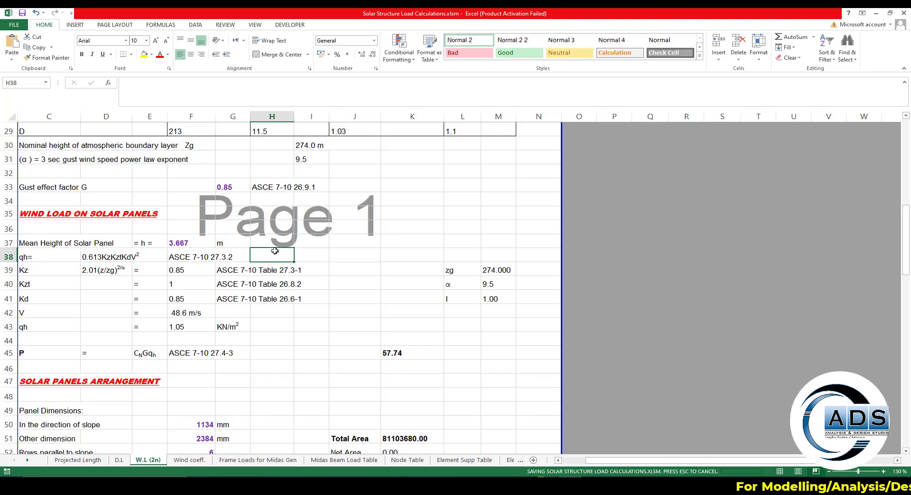
left_click(354, 240)
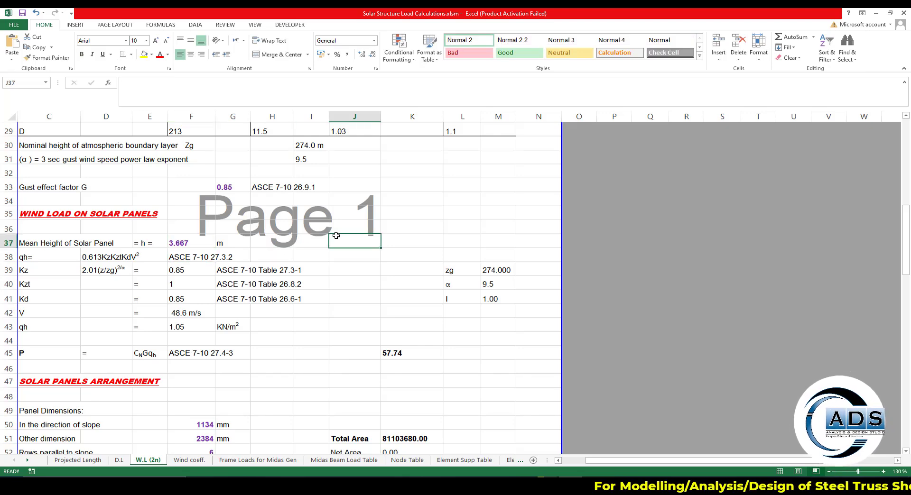
left_click(311, 242)
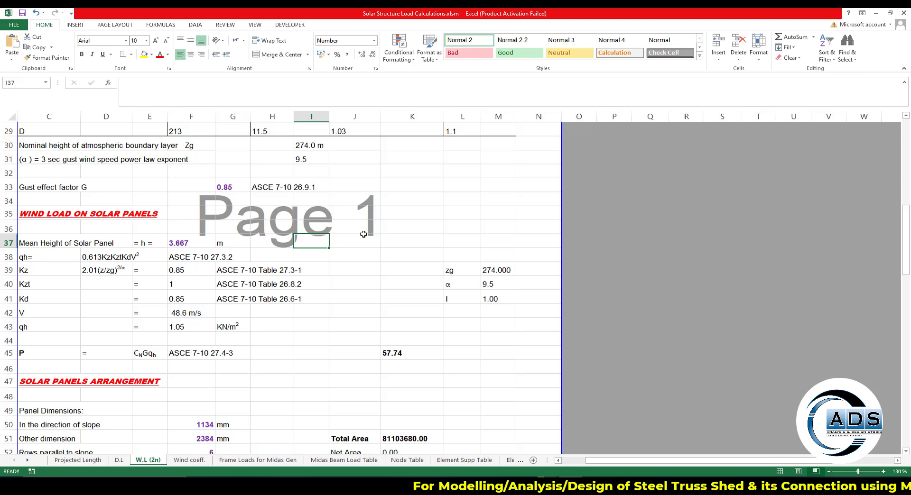
left_click(354, 228)
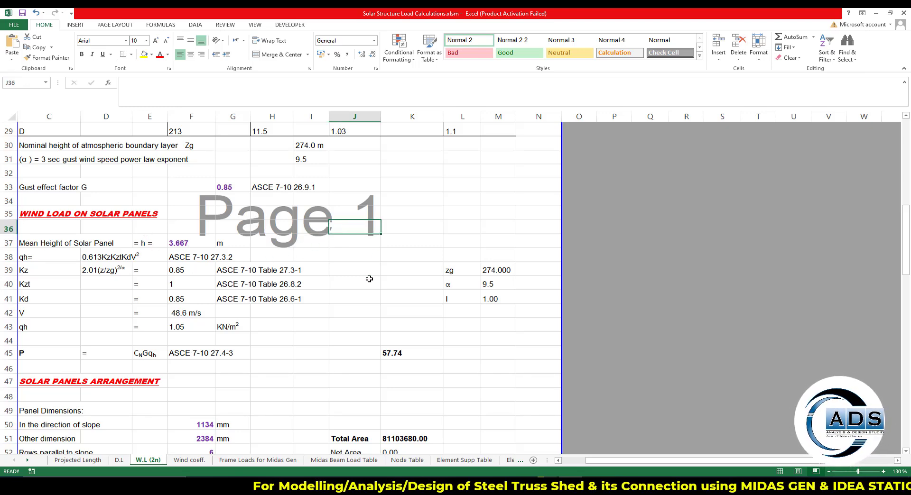
left_click(311, 323)
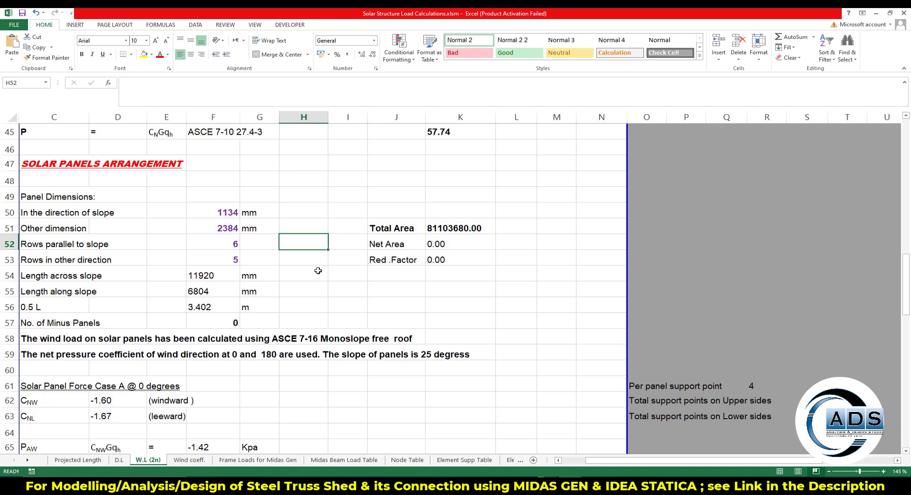
mouse_move(177, 203)
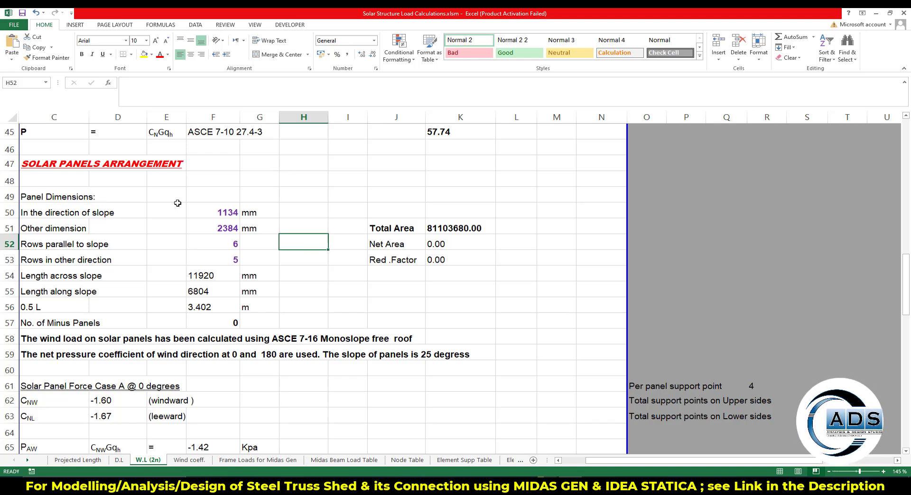
Enter panel dimensions 1052 mm along slope and 2112 mm across, giving total area 66654720
left_click(213, 213)
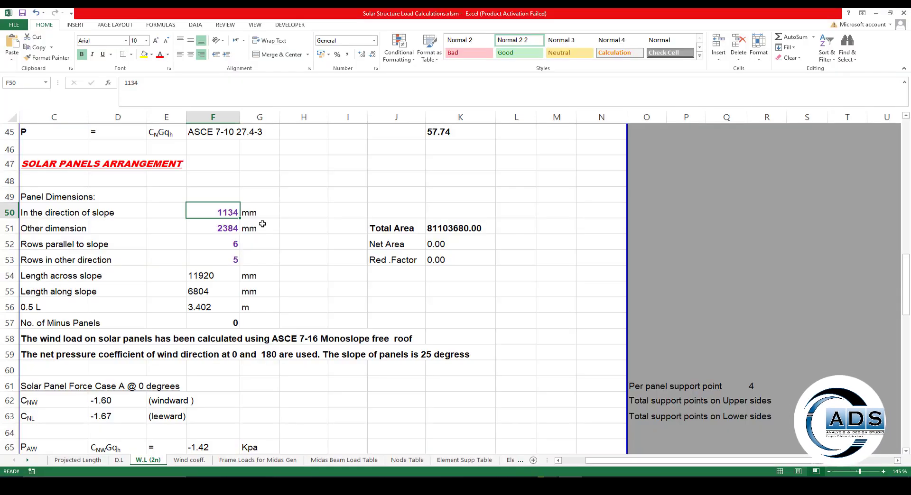
type("2112")
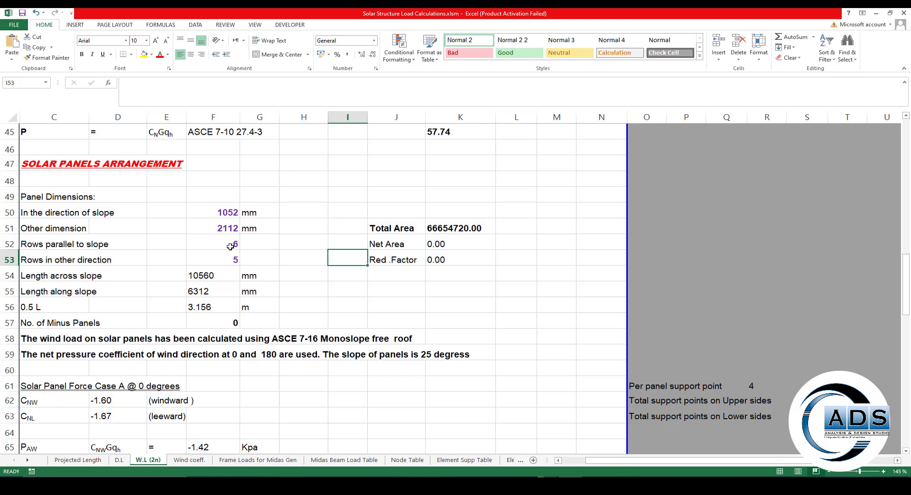
left_click(213, 244)
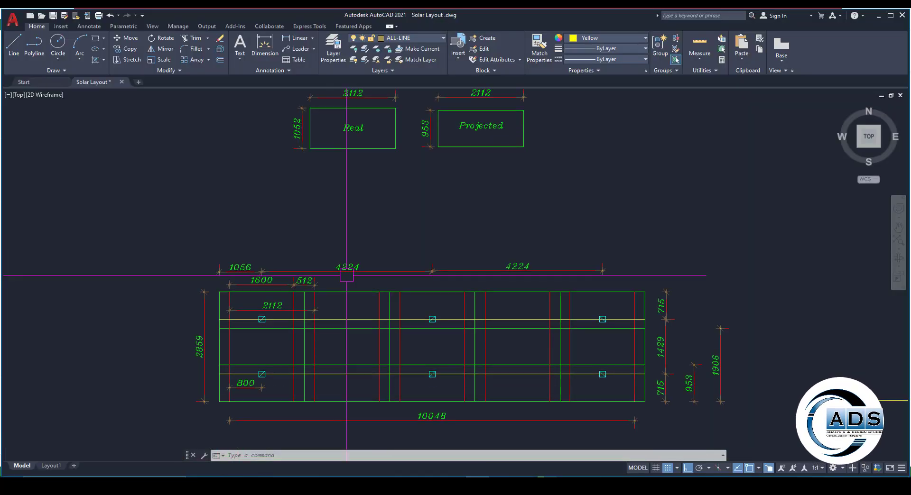
scroll("down", 3)
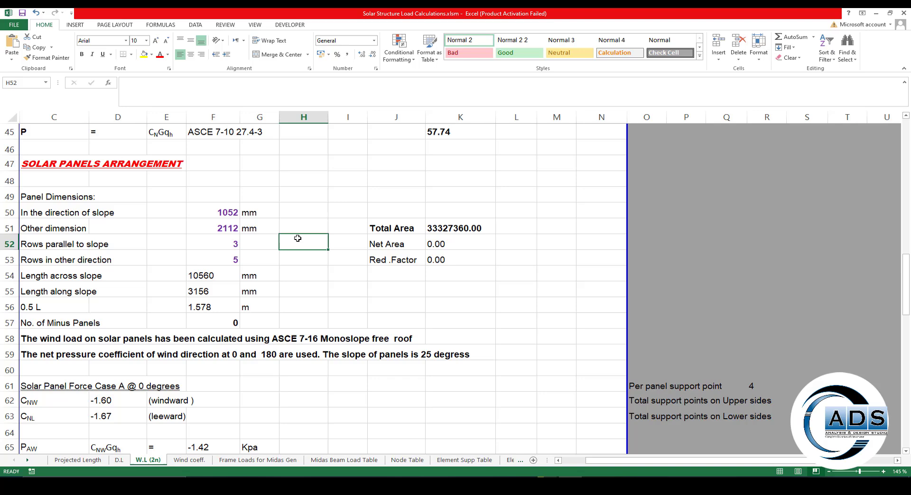
Enter 3 rows parallel to slope, giving 3156 mm along slope and 10560 mm across
left_click(303, 291)
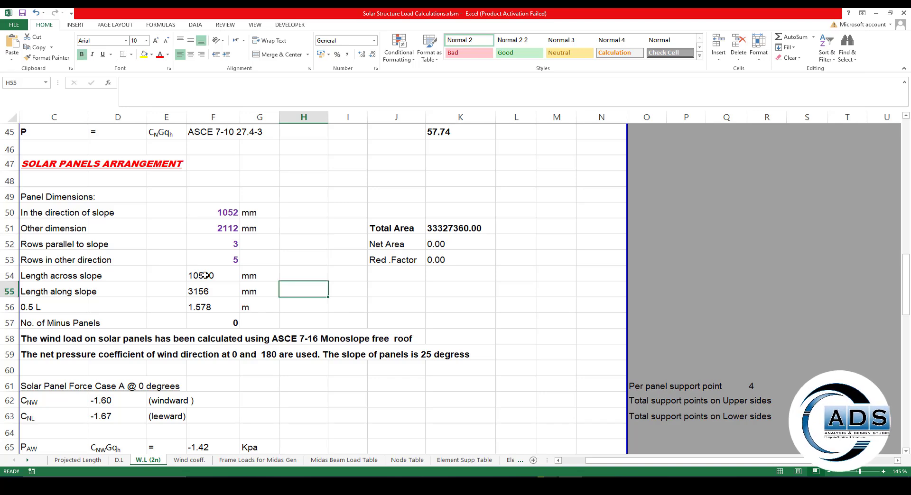
left_click(213, 276)
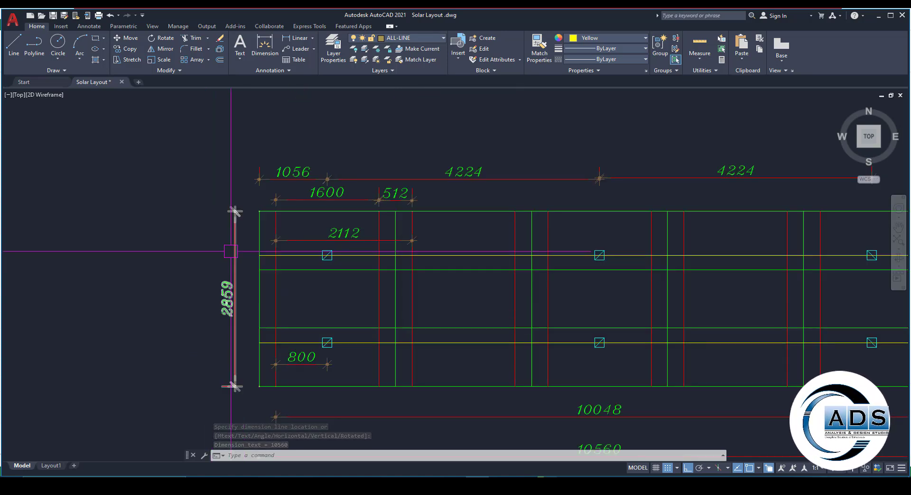
key("Escape")
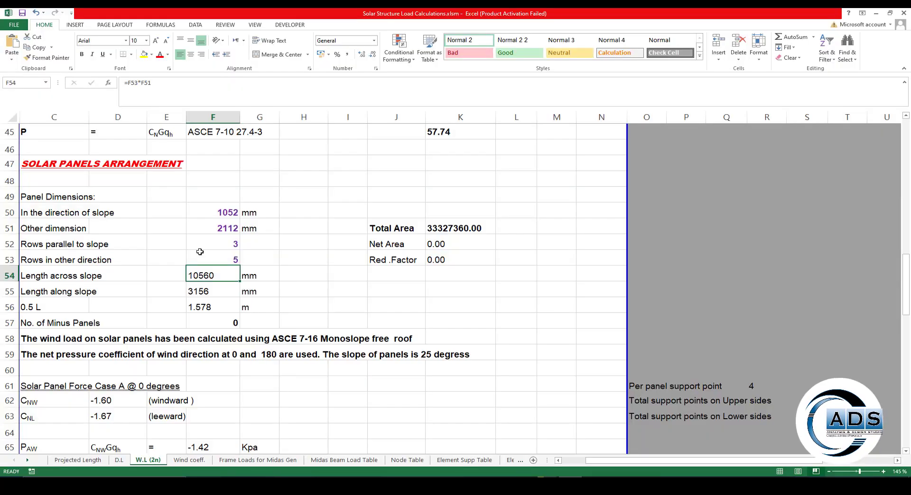
On the Projected Length sheet, convert 2859 at 25° to real length 3155 via the ROUNDUP formula
left_click(76, 460)
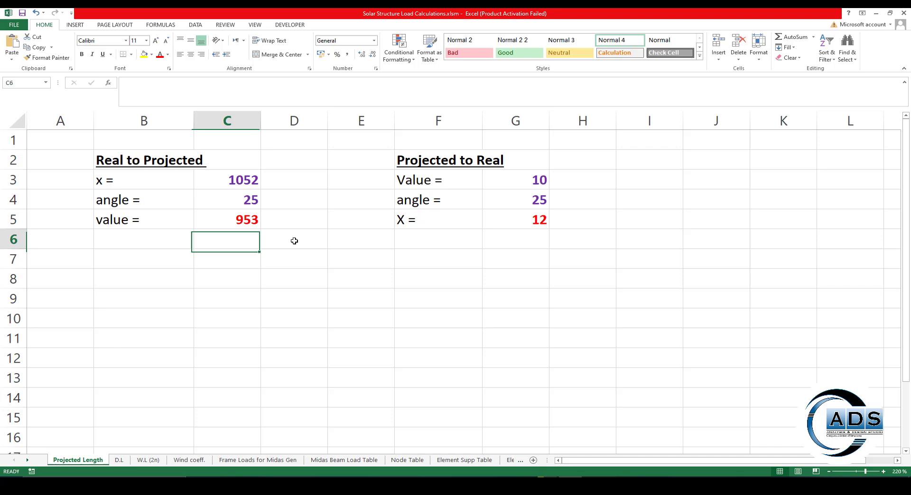
left_click(514, 179)
type("2859")
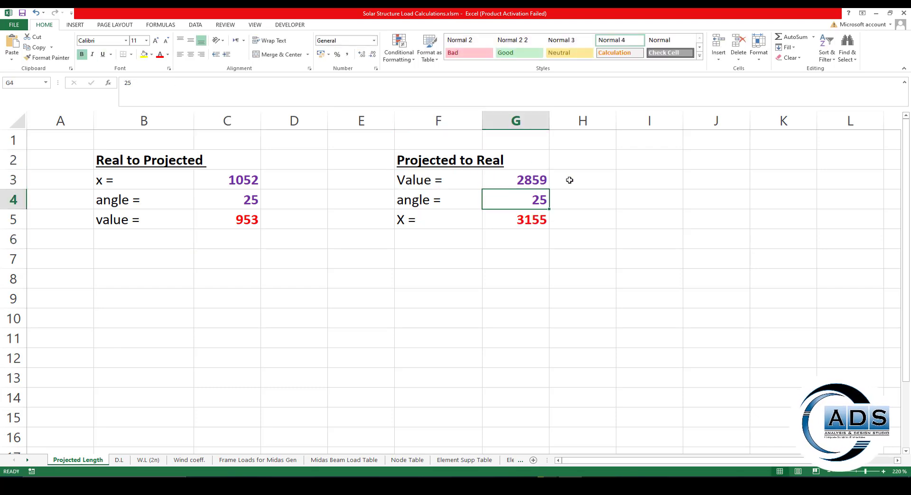
left_click(514, 180)
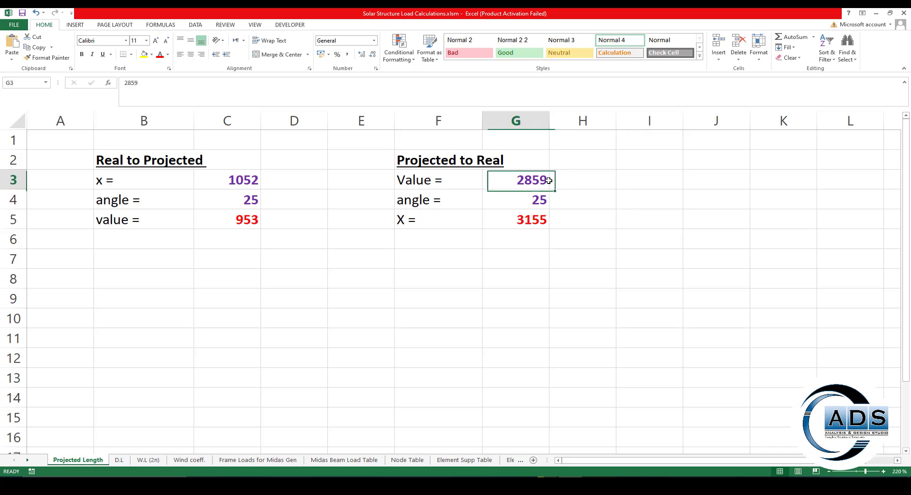
left_click(580, 219)
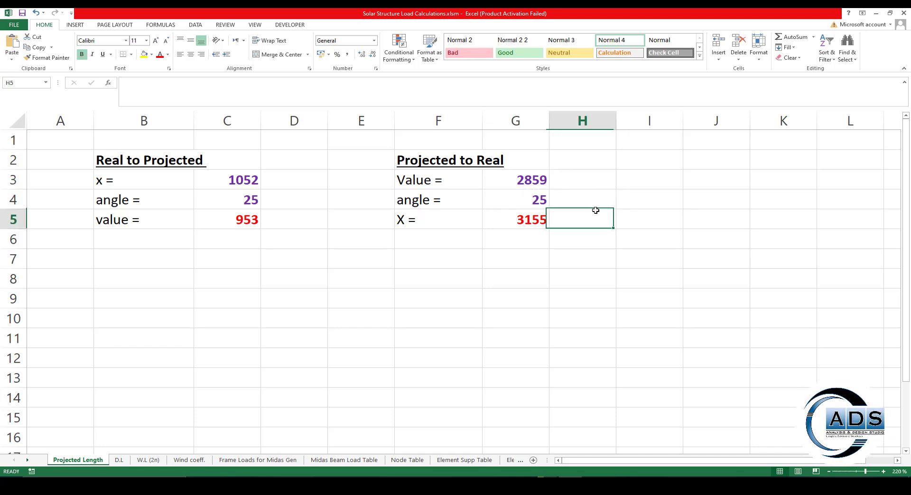
left_click(514, 220)
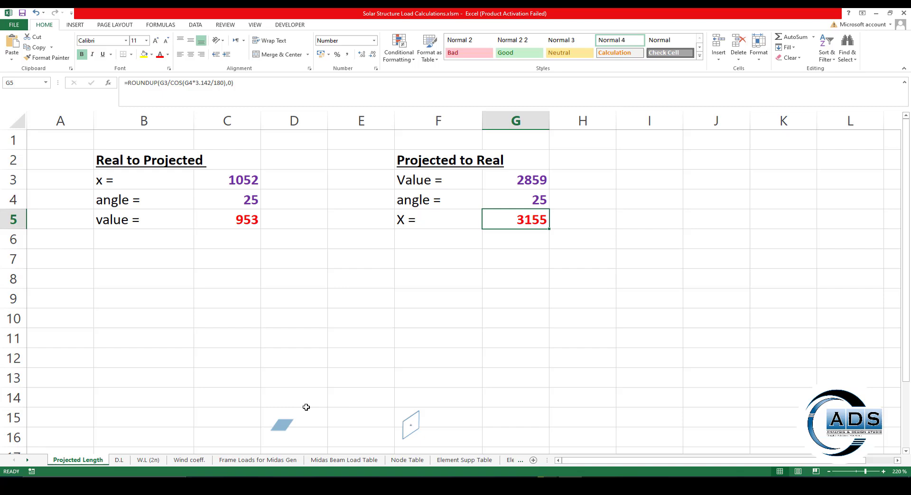
Compare 3155 with the wind load sheet's 3156 mm length-along-slope formula in F55
left_click(148, 460)
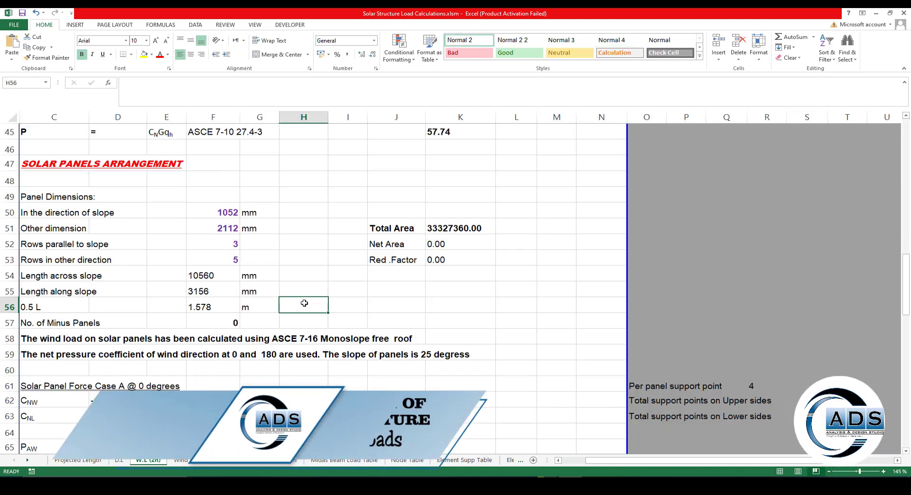
left_click(213, 291)
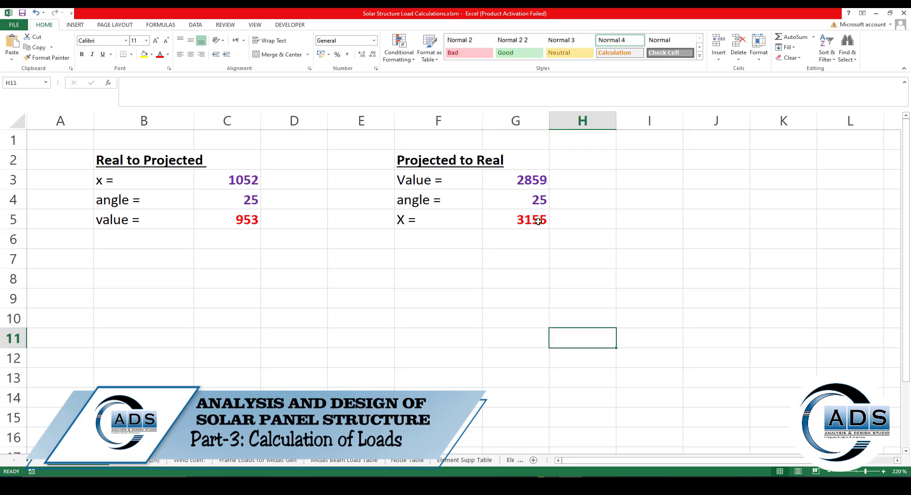
left_click(148, 460)
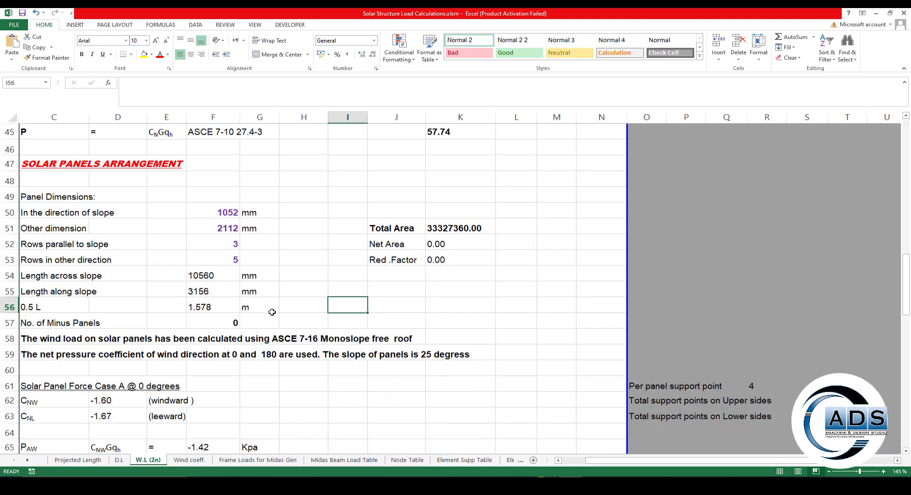
left_click(212, 292)
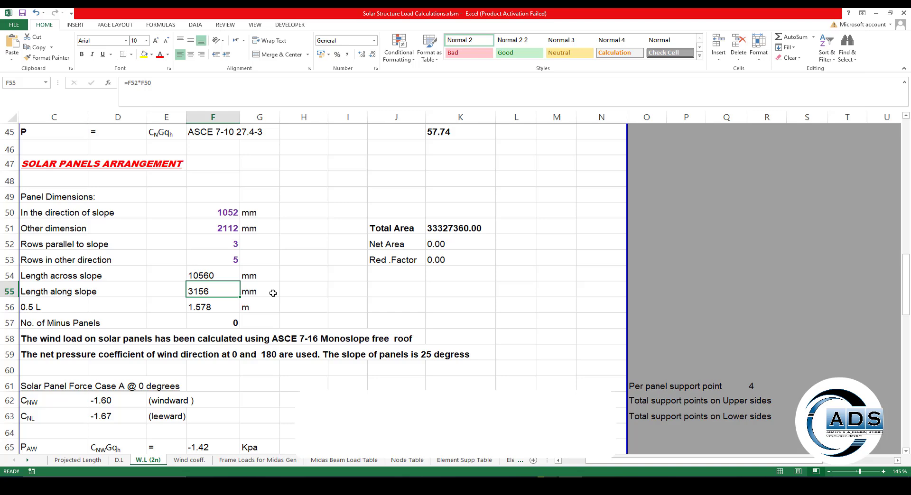
Highlight the 0.5 L row and bring up the ASCE 7-16 monoslope roof reference PDF
left_click(54, 307)
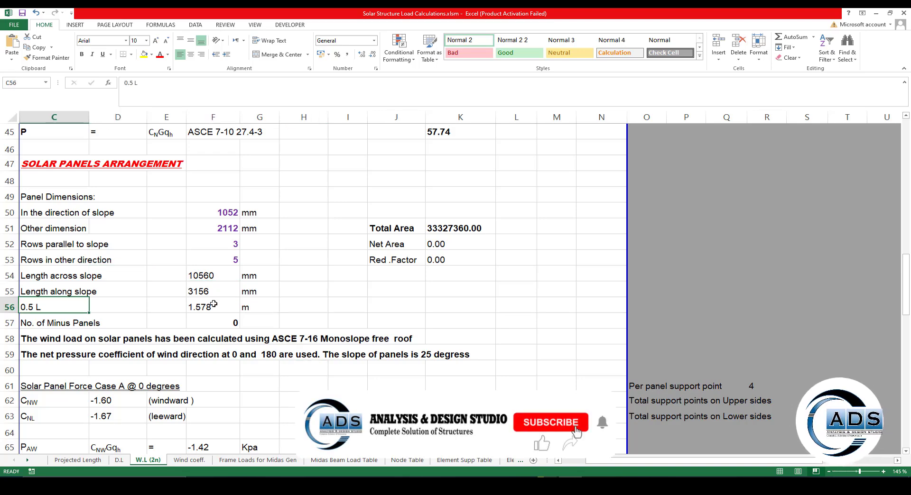
left_click(213, 306)
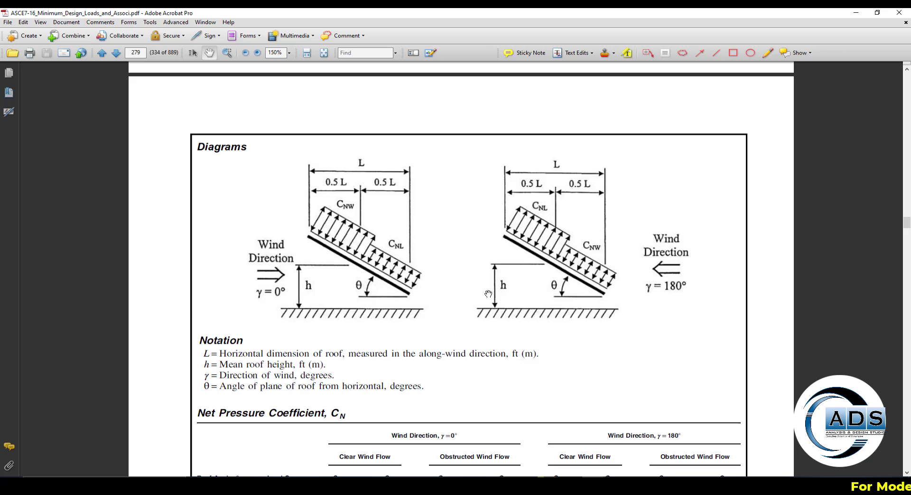
Zoom the ASCE 7-16 PDF to 198% to study the 0° and 180° monoslope diagrams
left_click(284, 53)
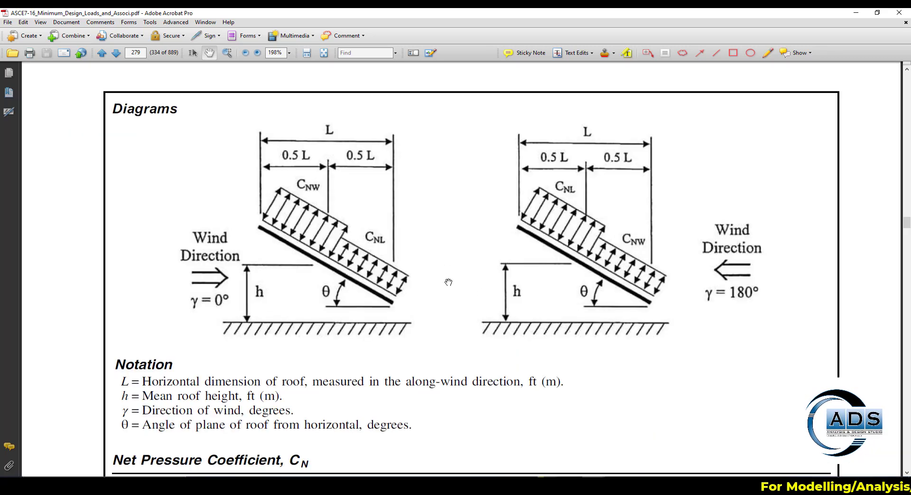
mouse_move(250, 195)
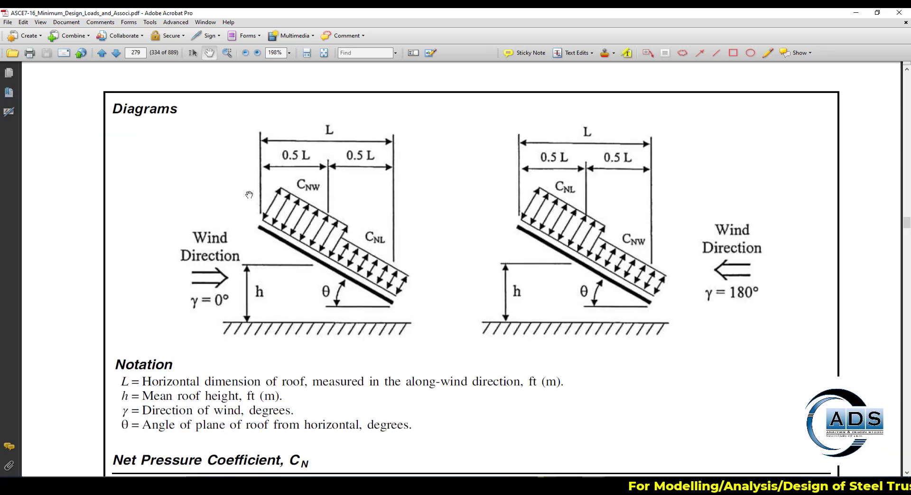
mouse_move(312, 144)
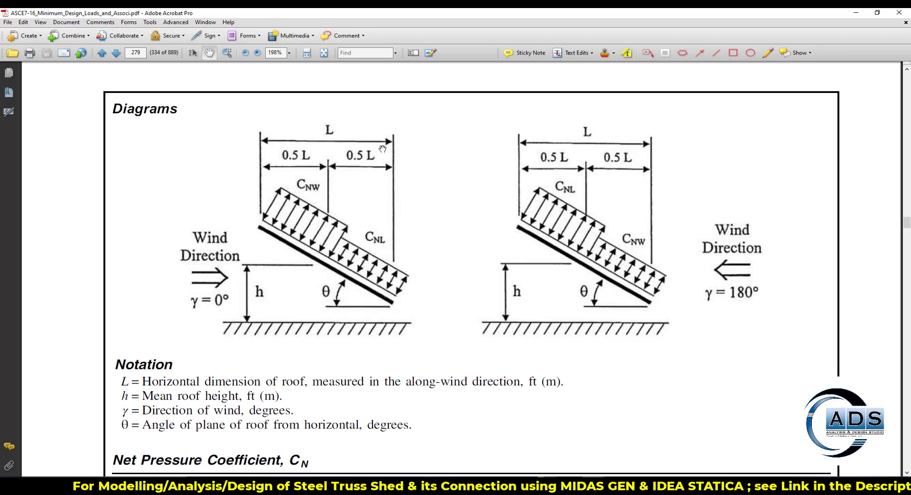
mouse_move(323, 213)
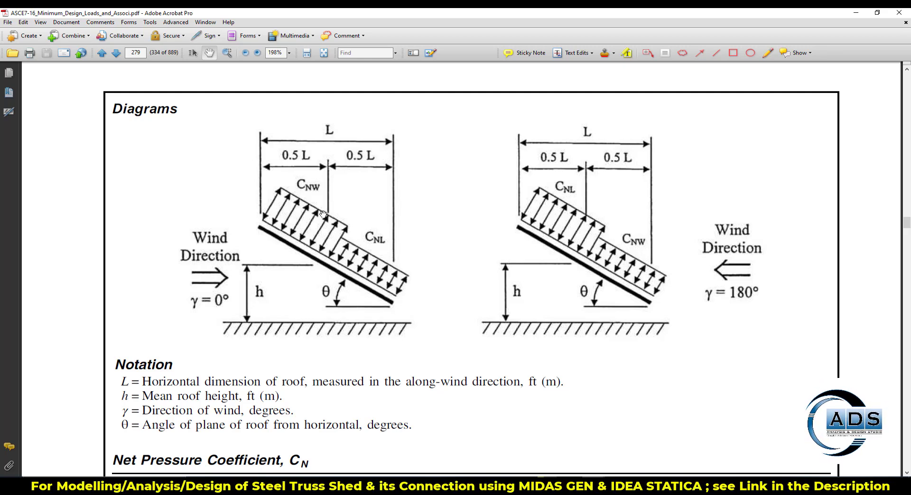
mouse_move(323, 265)
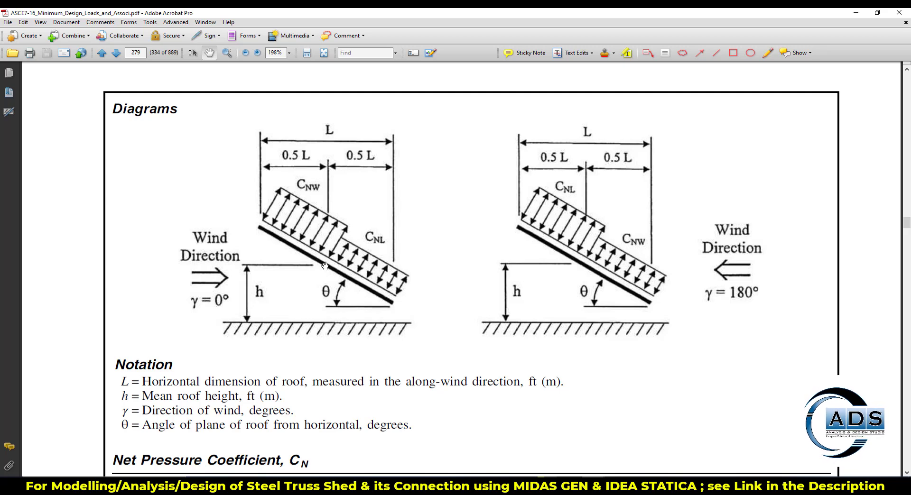
mouse_move(266, 227)
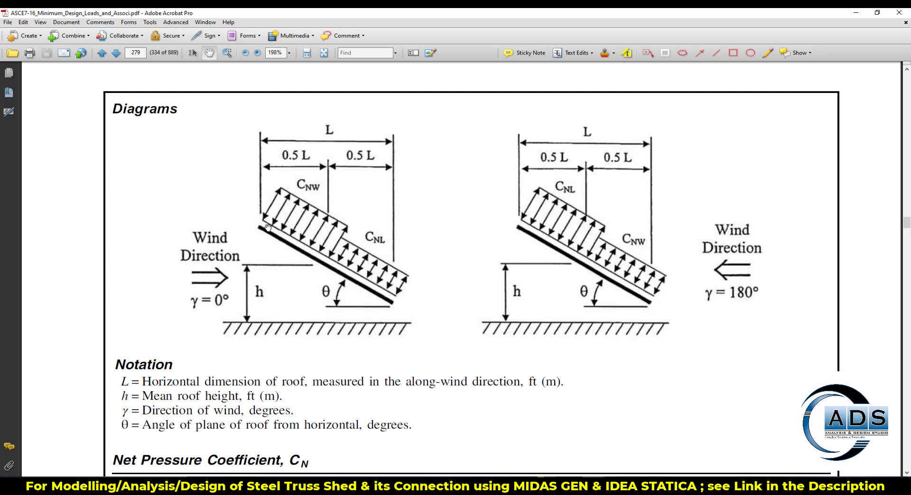
mouse_move(407, 214)
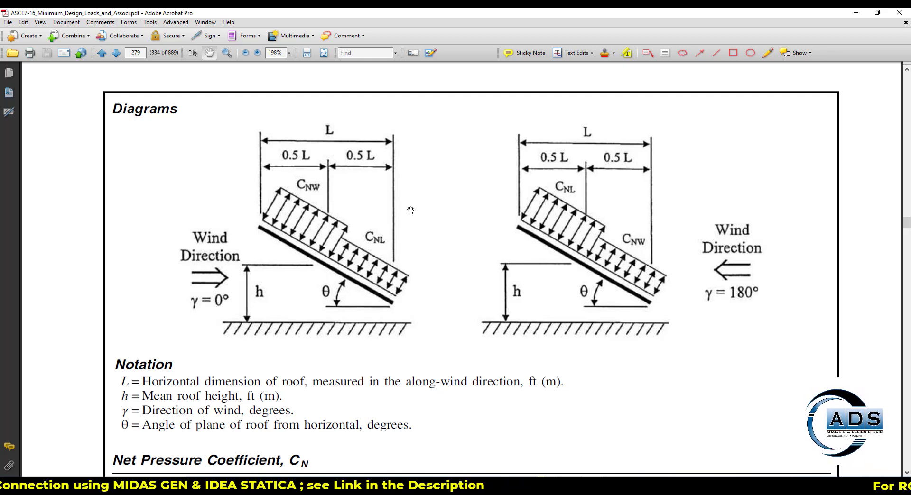
mouse_move(236, 289)
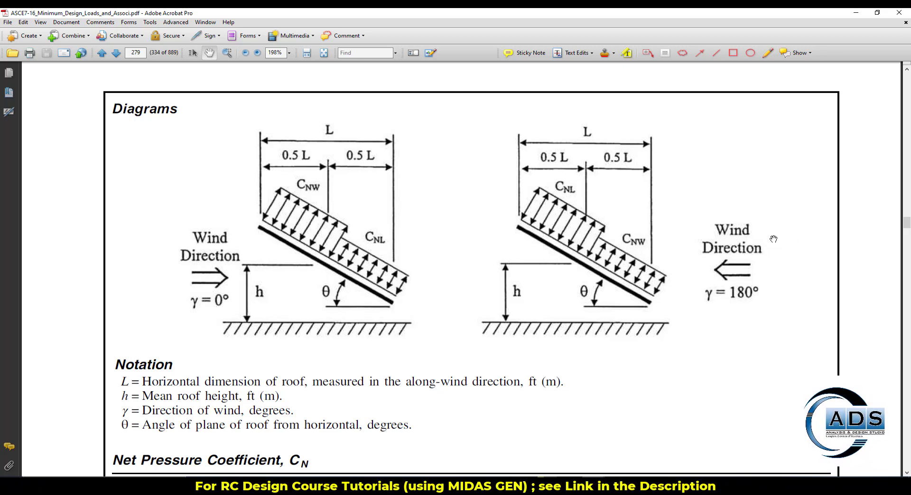
mouse_move(778, 227)
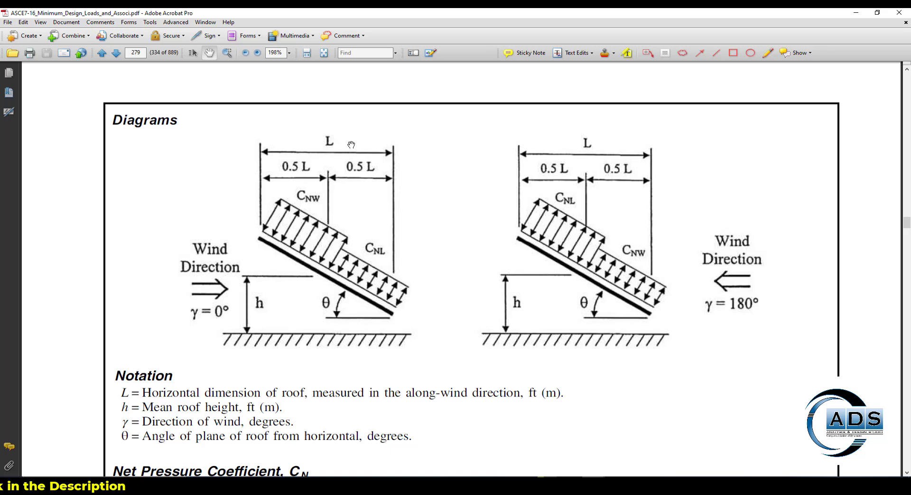
mouse_move(326, 184)
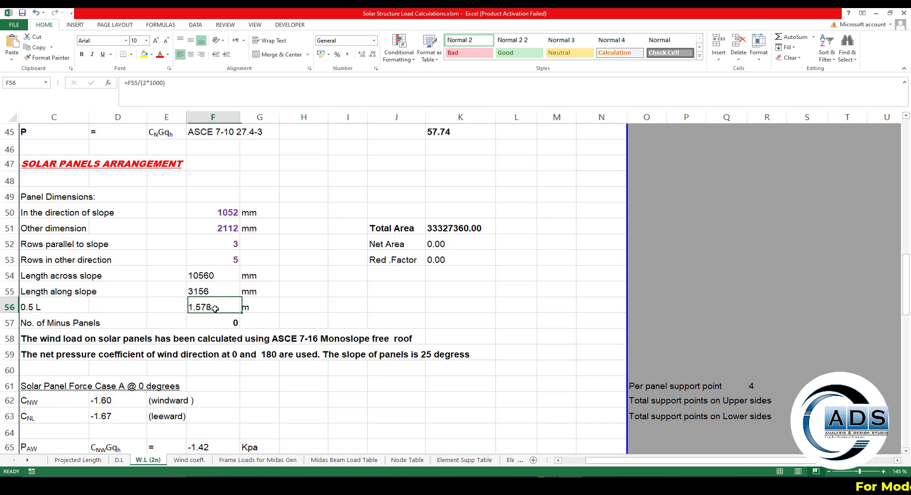
Check the 0.5 L formula (1.578 m) and relabel Net Area as 'Red. Area'
double_click(212, 308)
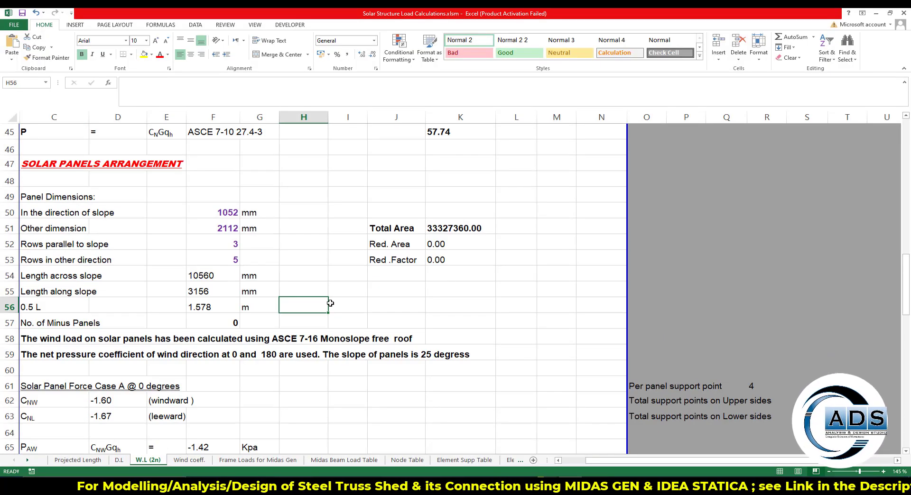
left_click(397, 307)
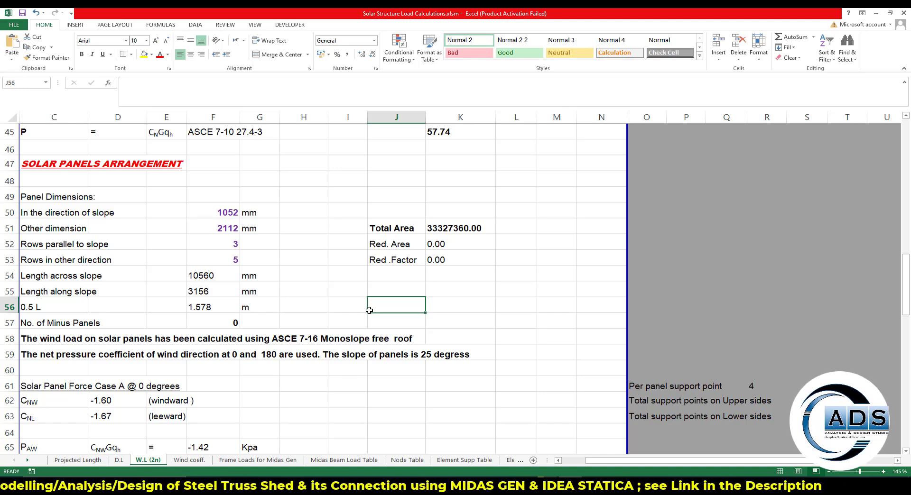
left_click(397, 290)
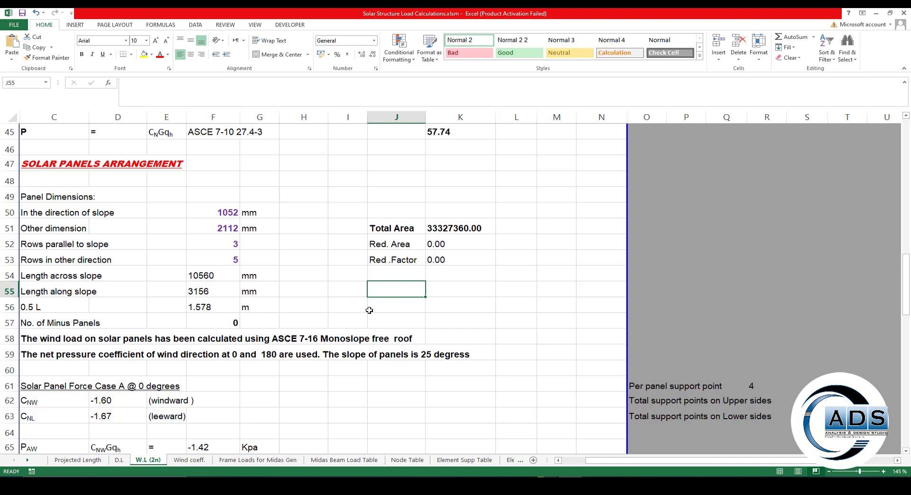
left_click(53, 322)
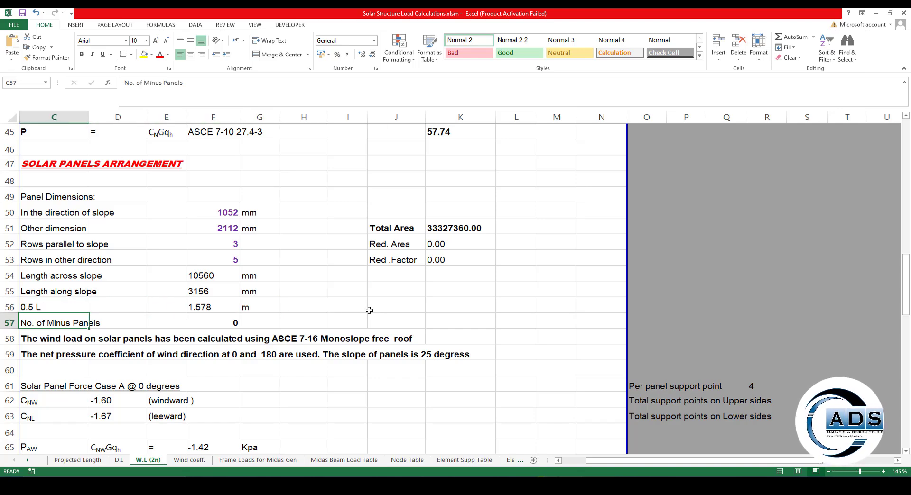
left_click(347, 289)
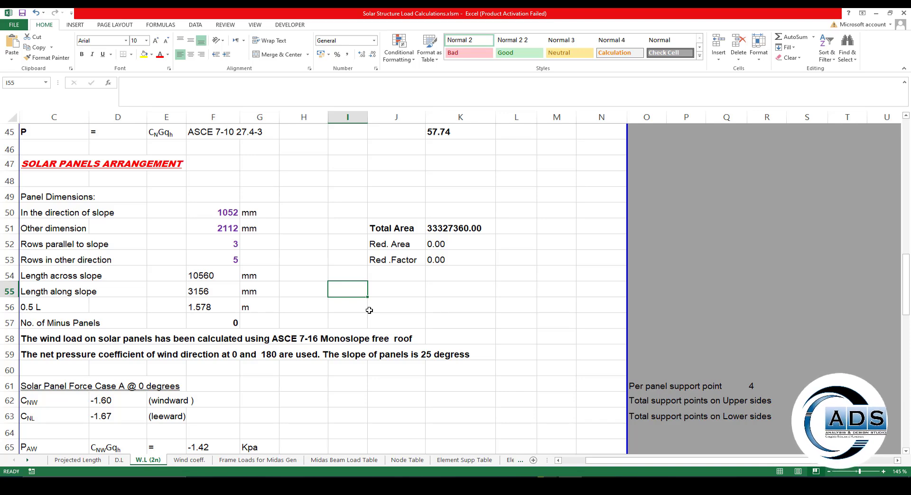
Enter 1 minus panel in F57 and confirm K53 reduction factor =+K52/K51 gives 0.07
type("1")
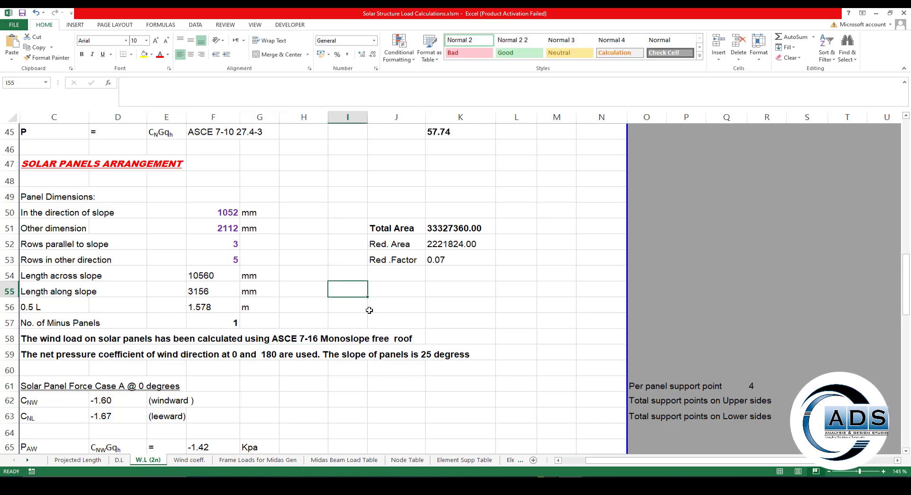
left_click(396, 289)
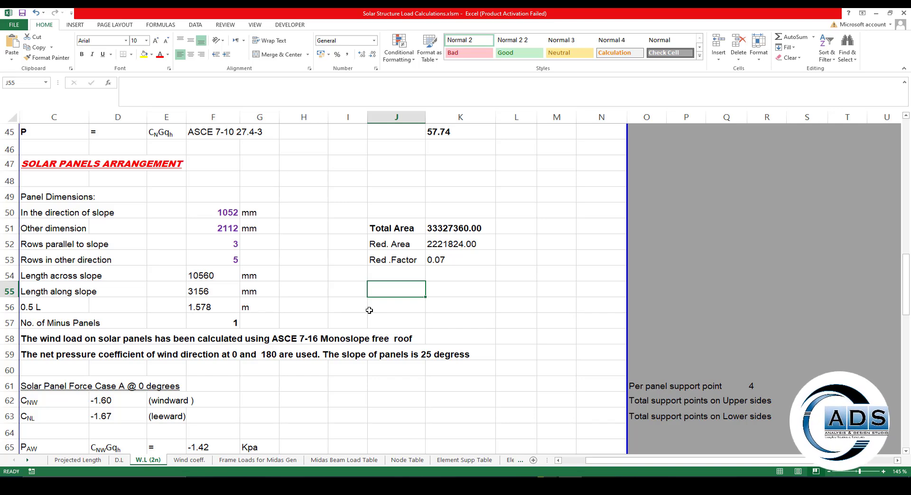
left_click(488, 293)
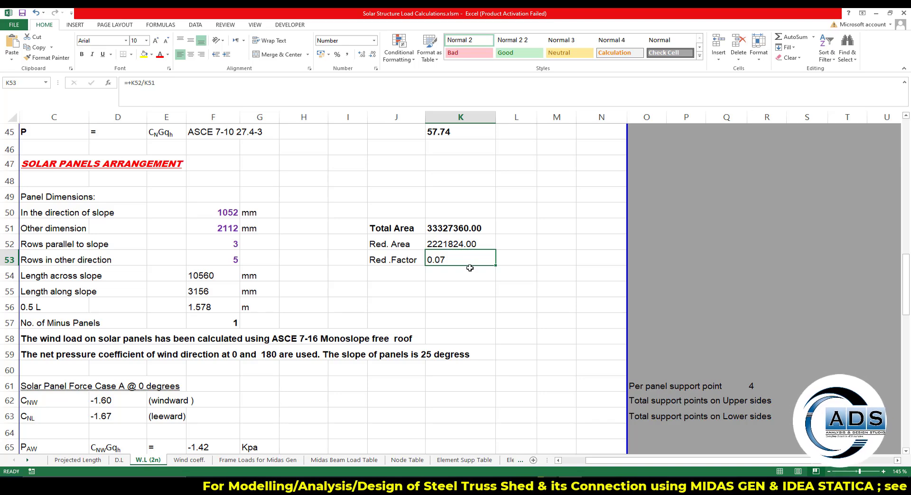
Scroll the W.L (2n) sheet, then switch to the Wind coeff. interpolation sheet
scroll("down", 3)
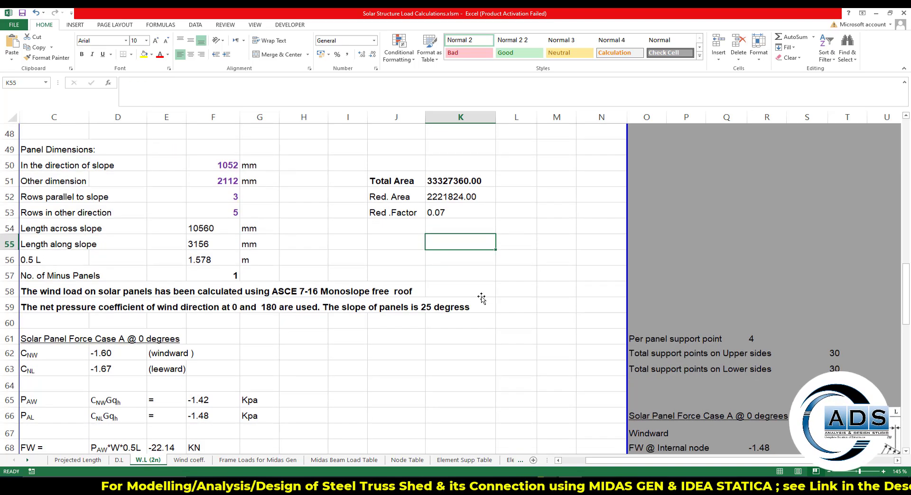
scroll("down", 3)
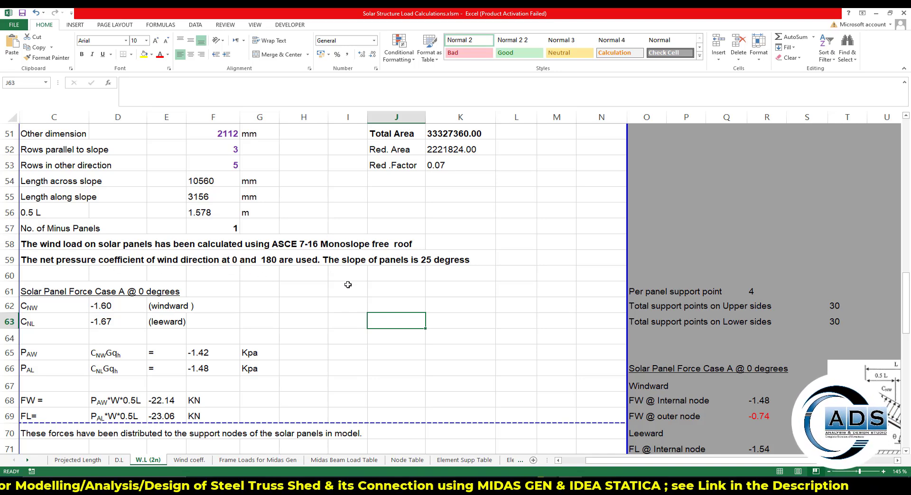
left_click(461, 307)
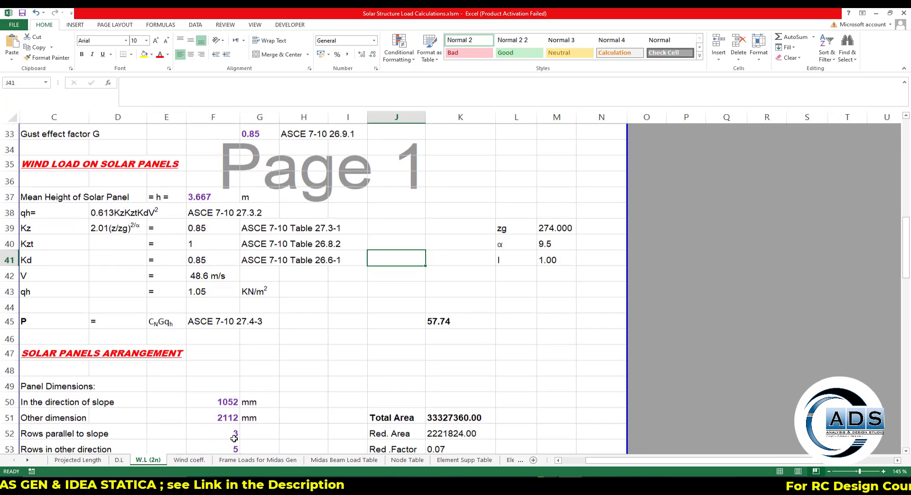
left_click(189, 460)
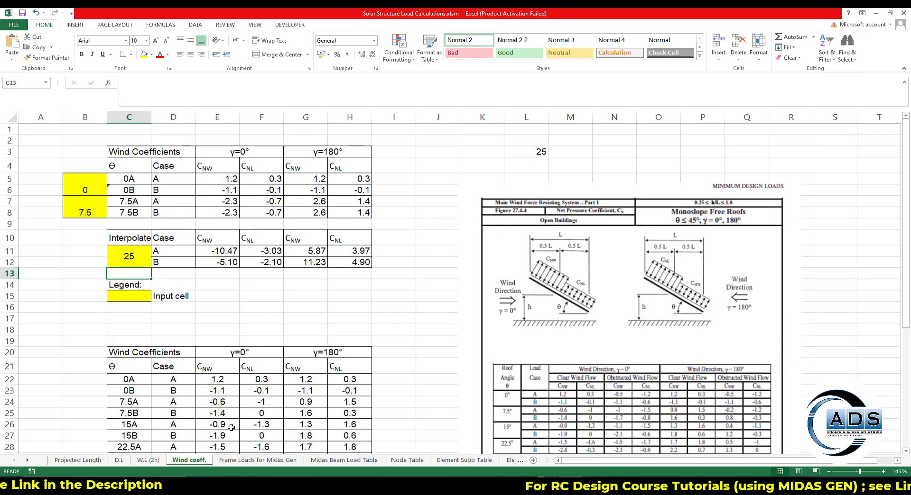
Set the lower bracketing angle in B5 to 22.5 for the 25° interpolation and return to W.L (2n)
left_click(393, 152)
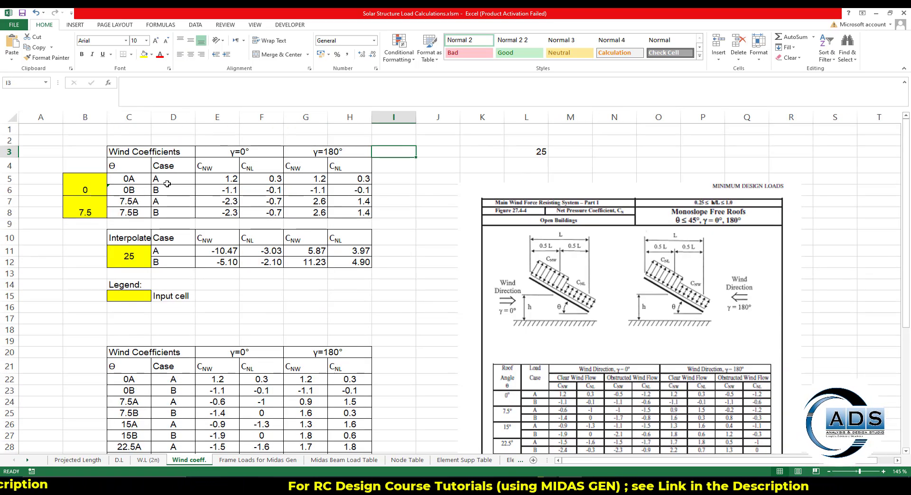
left_click(128, 256)
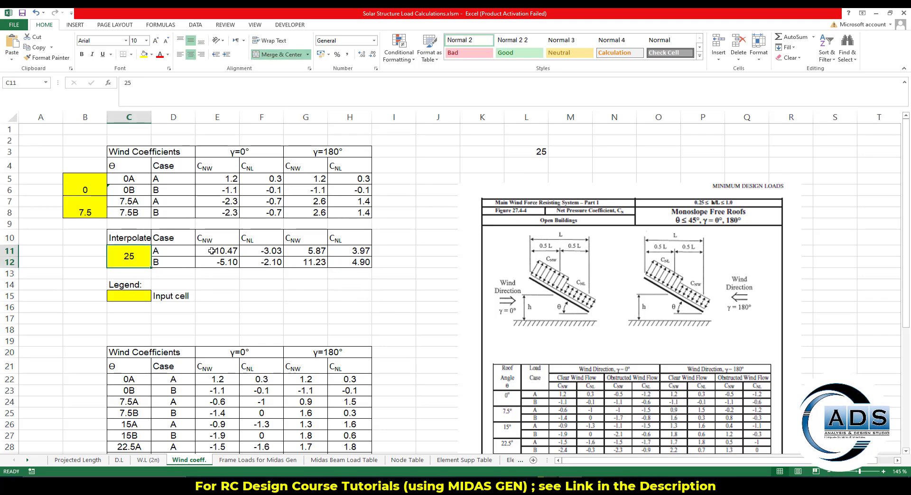
scroll("down", 3)
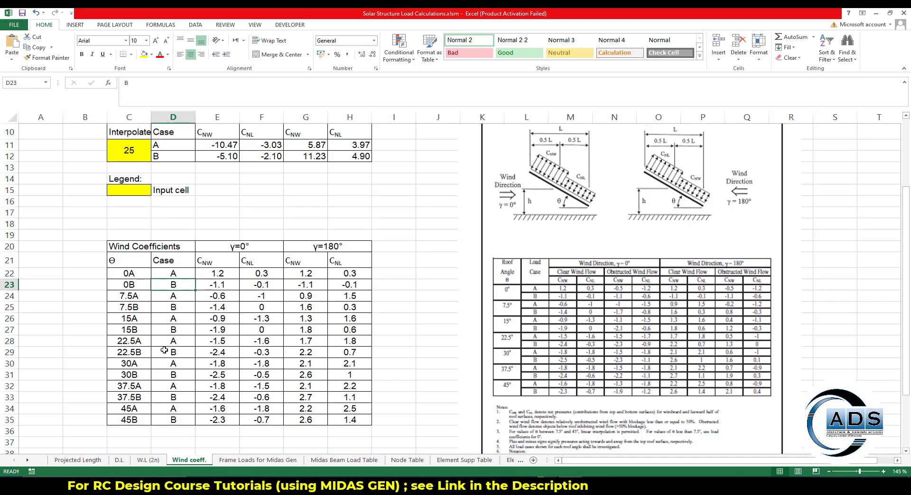
left_click(128, 341)
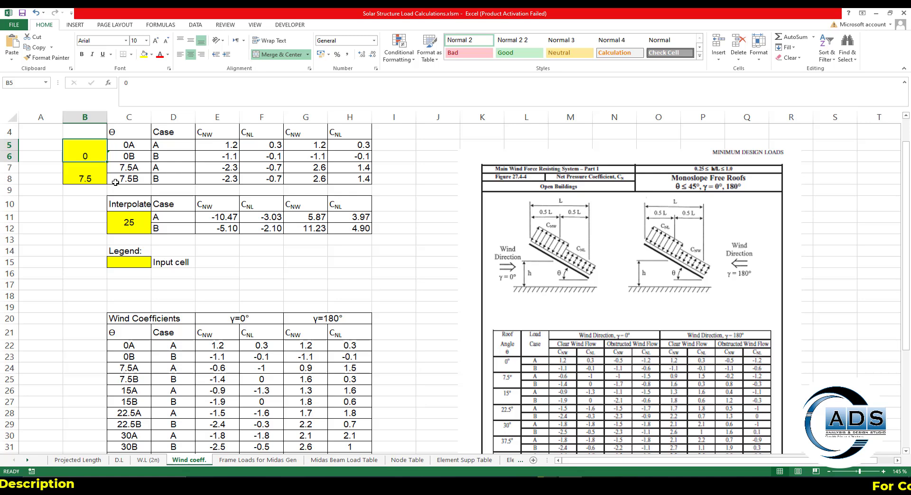
type("22.5")
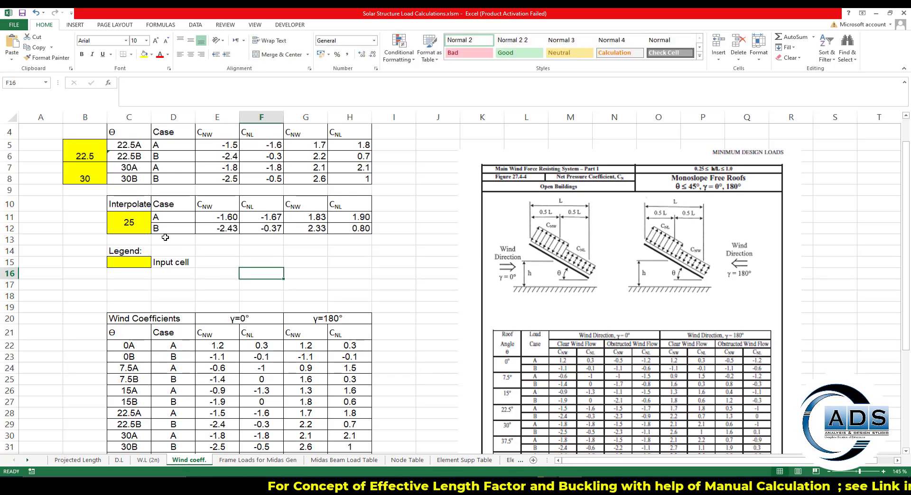
left_click(216, 250)
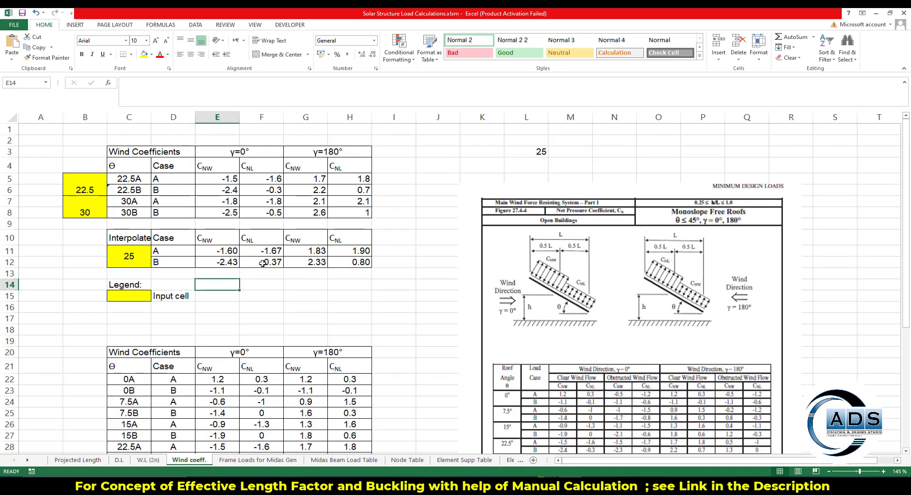
left_click(148, 461)
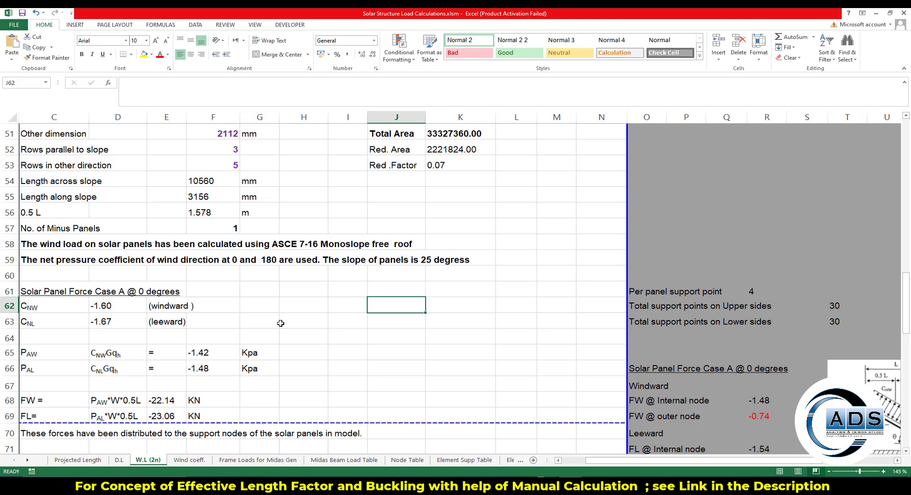
Review the Case A @ 0 degrees coefficient cells, then bring up the ASCE 7-16 PDF in Acrobat
left_click(461, 368)
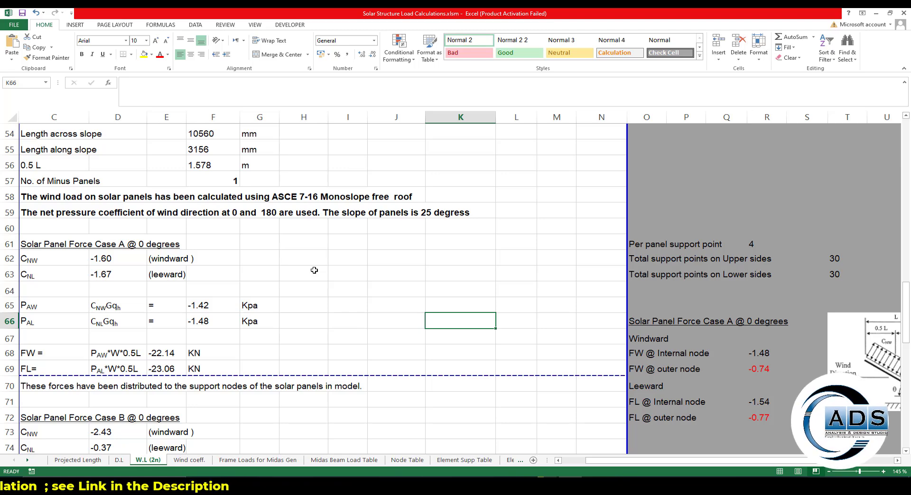
left_click(303, 258)
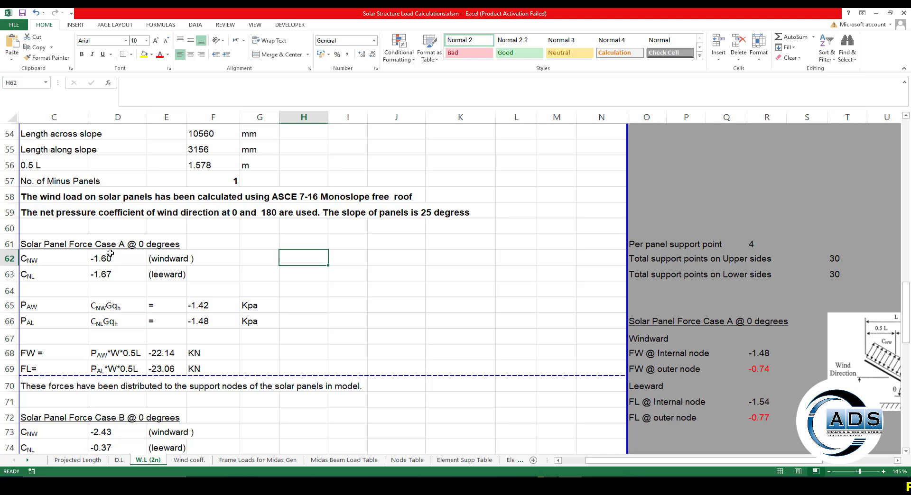
left_click(395, 274)
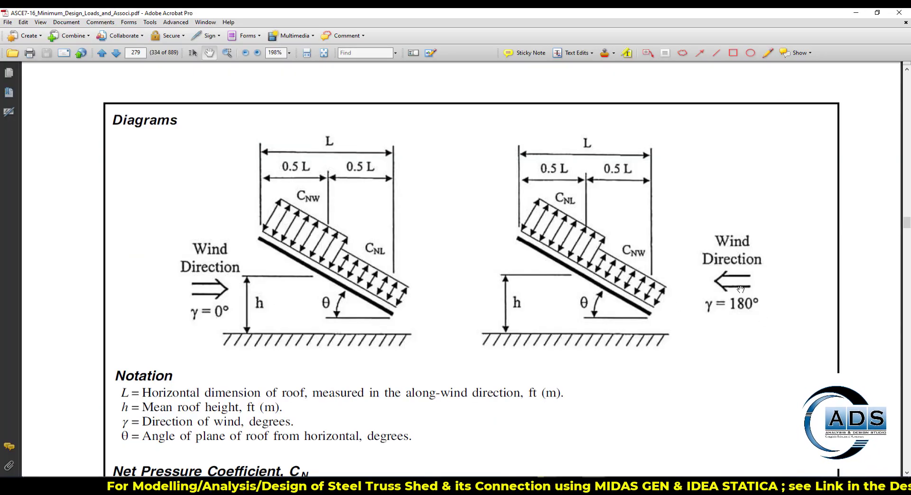
Scroll through the ASCE monoslope 0° and 180° wind direction diagrams
scroll("down", 3)
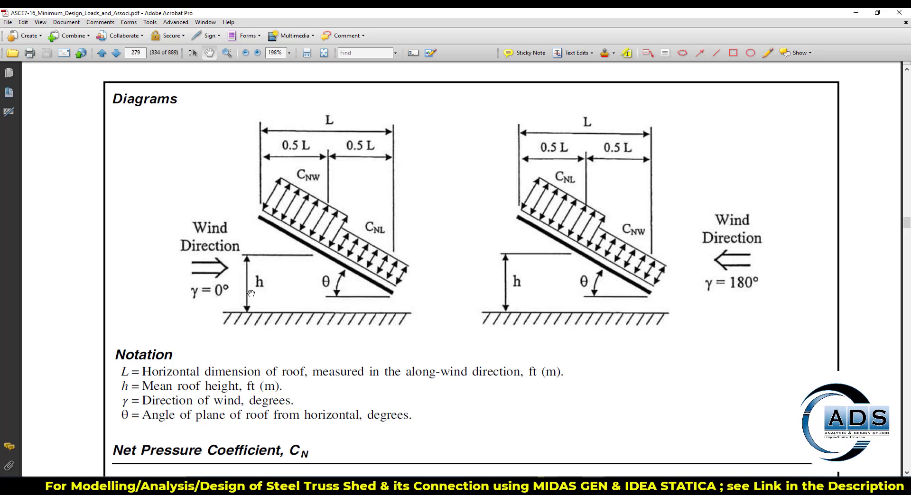
mouse_move(284, 295)
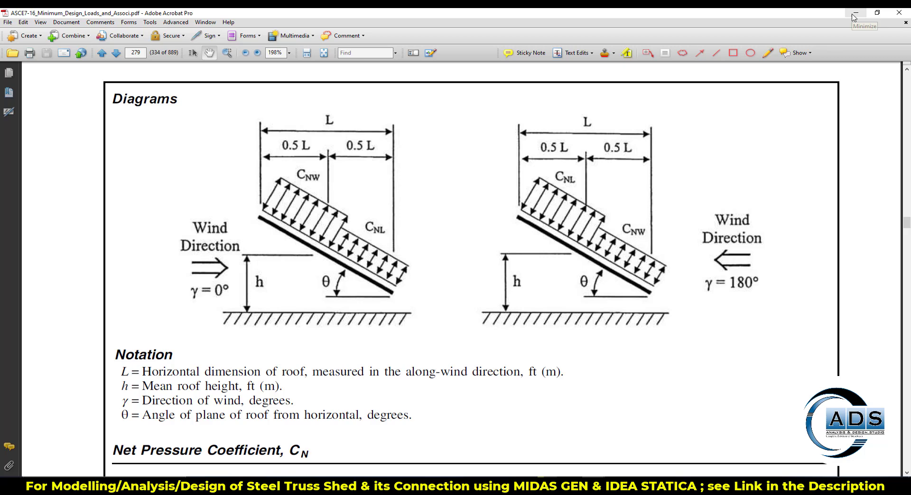
scroll("down", 3)
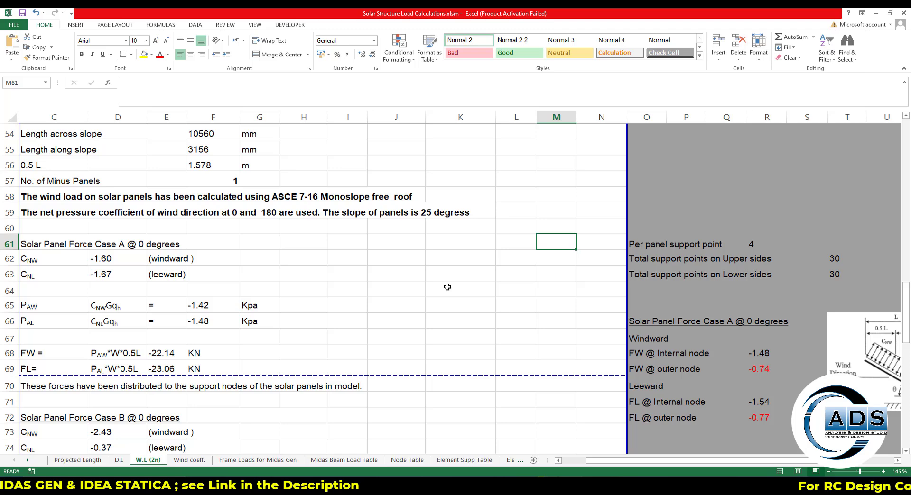
Check the interpolated coefficient formula in F11 on Wind coeff. and return to the CNL leeward row
left_click(54, 258)
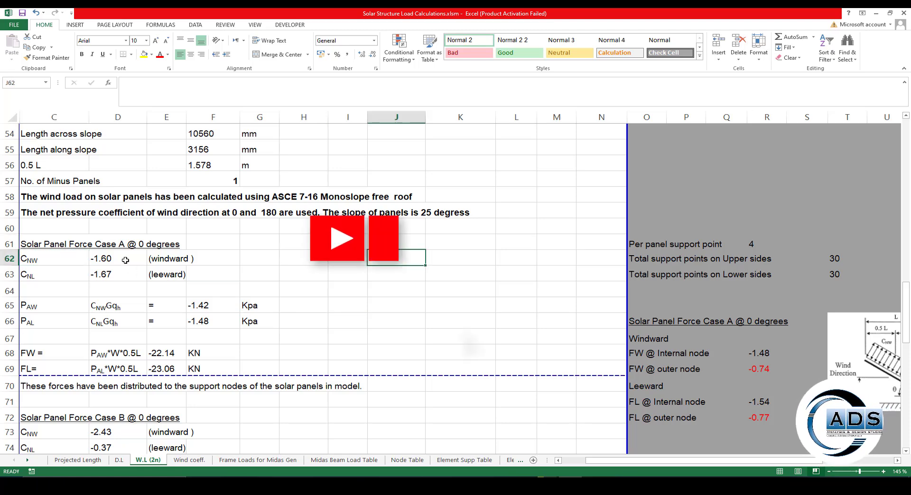
left_click(189, 460)
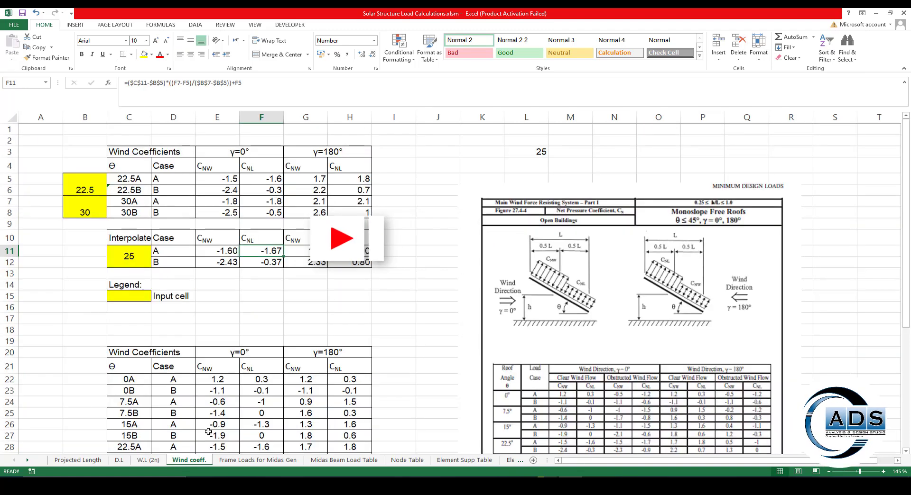
left_click(148, 460)
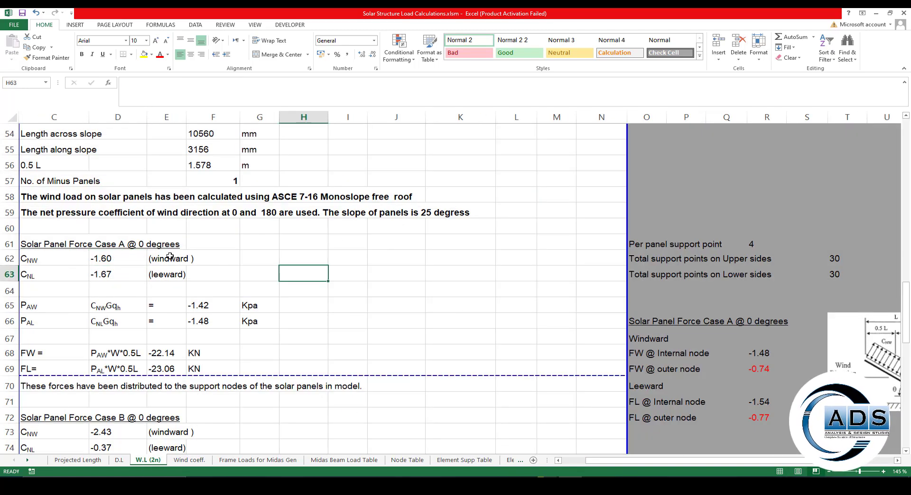
left_click(167, 274)
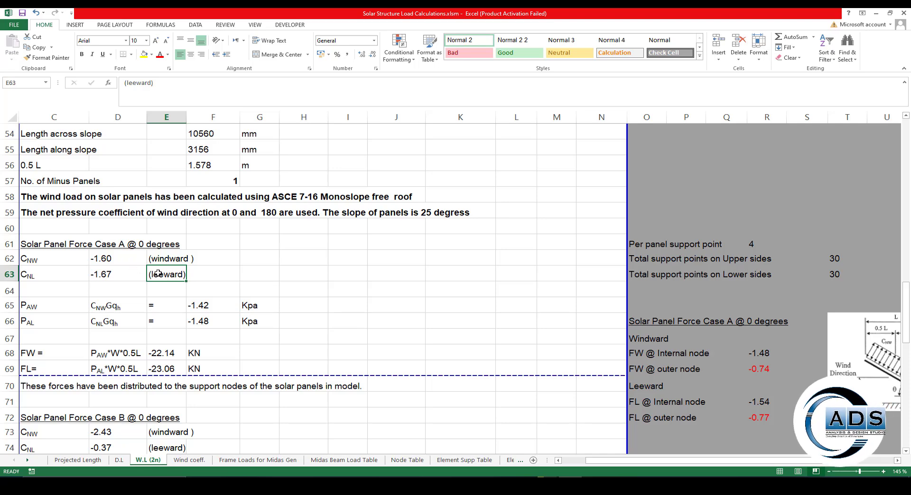
mouse_move(391, 287)
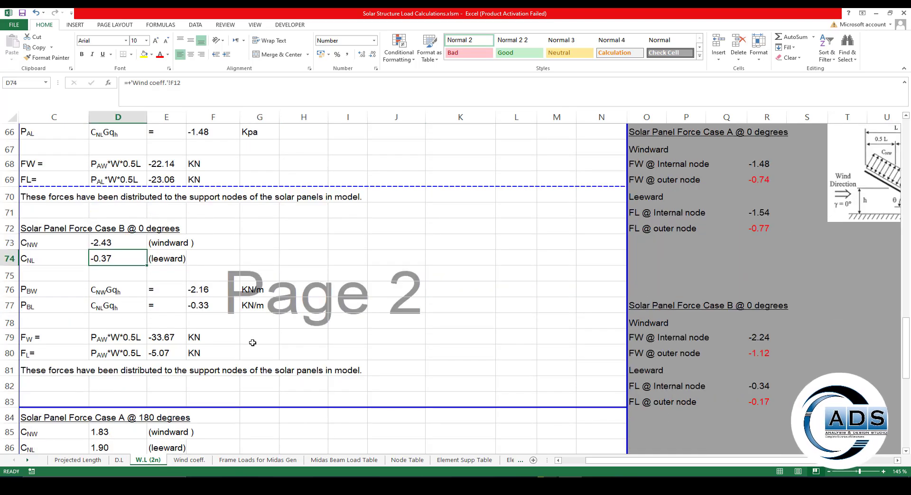
Walk through rows 62–68 and show the E68 FW formula PAW*W*0.5L with its precedents
scroll("down", 3)
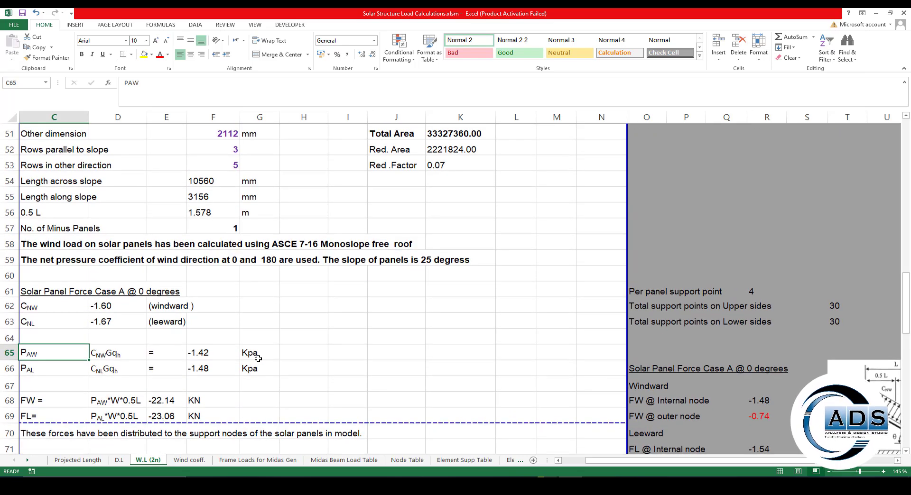
mouse_move(57, 352)
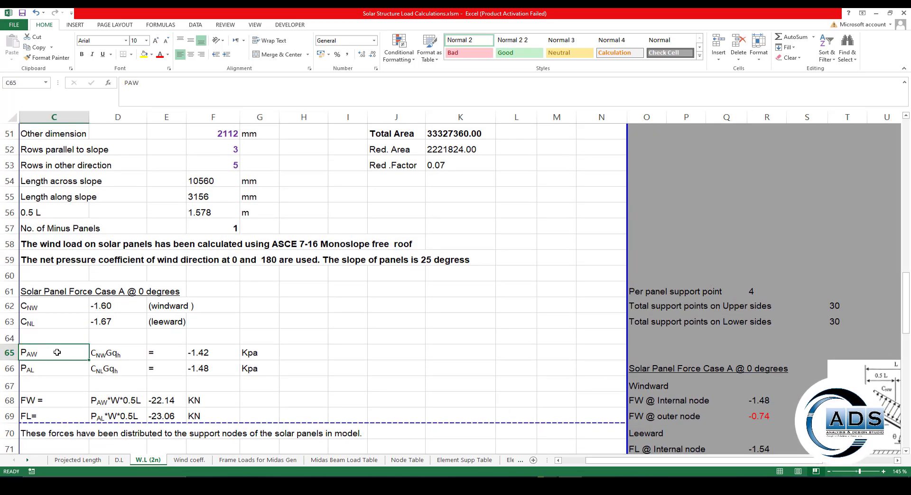
double_click(54, 352)
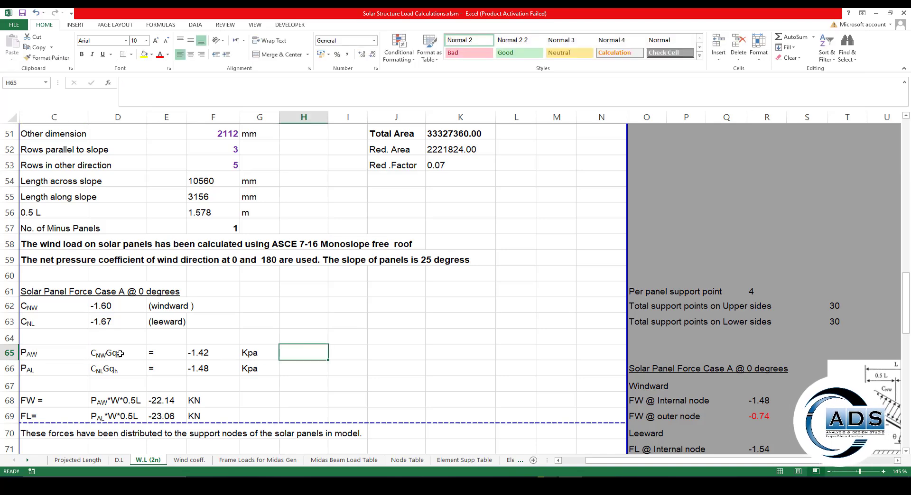
left_click(117, 352)
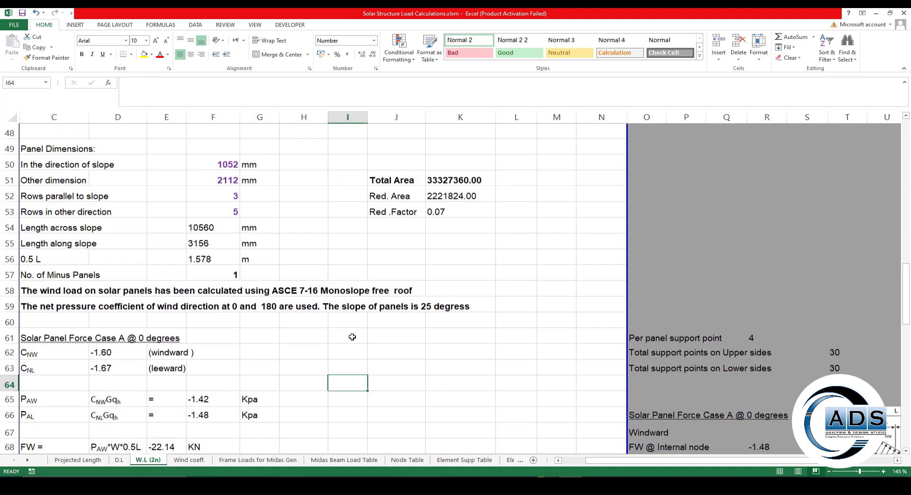
scroll("up", 3)
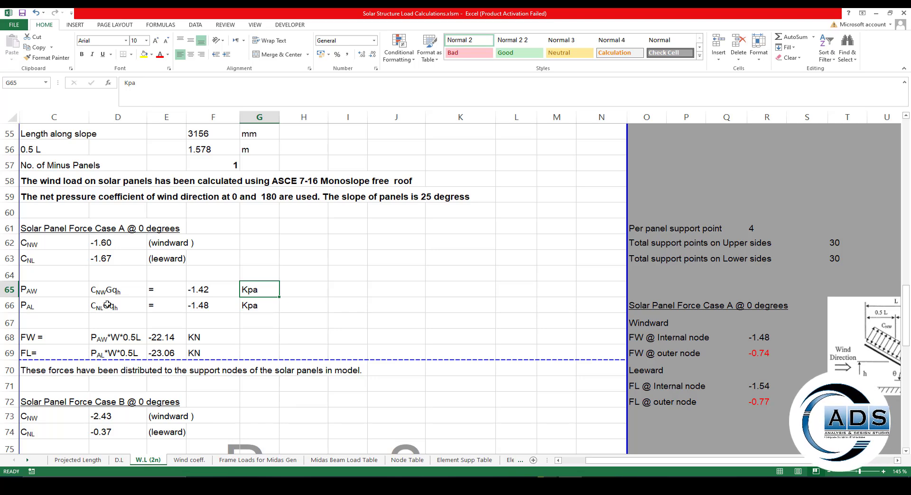
left_click(54, 306)
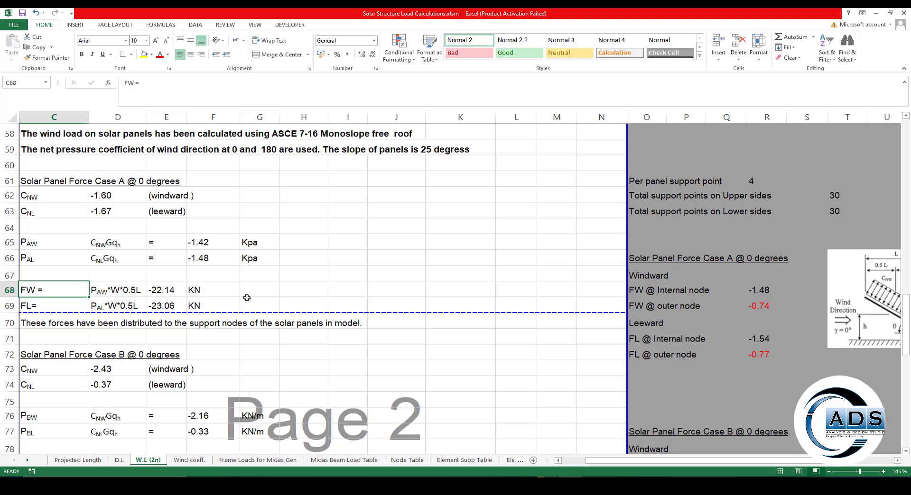
left_click(259, 289)
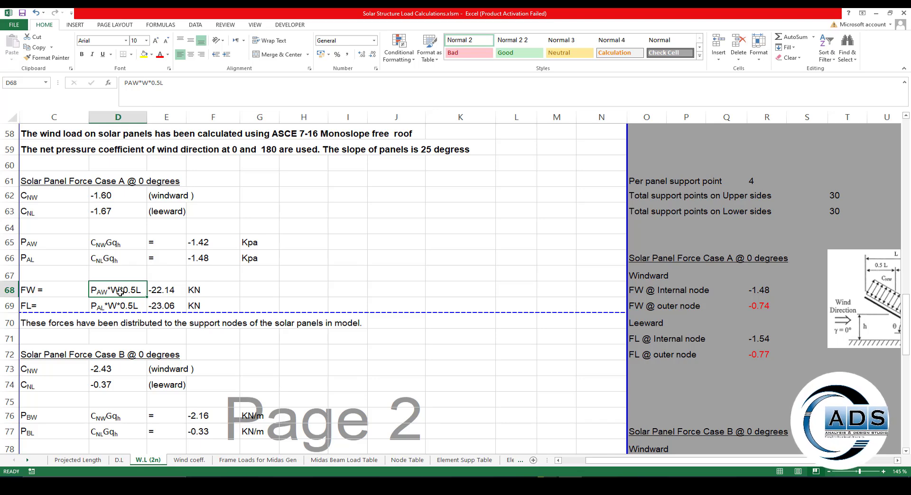
left_click(212, 290)
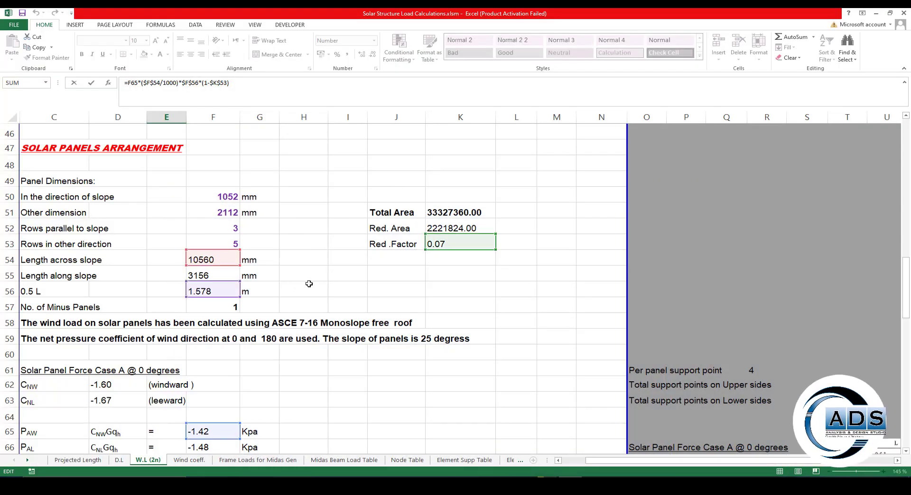
scroll("down", 3)
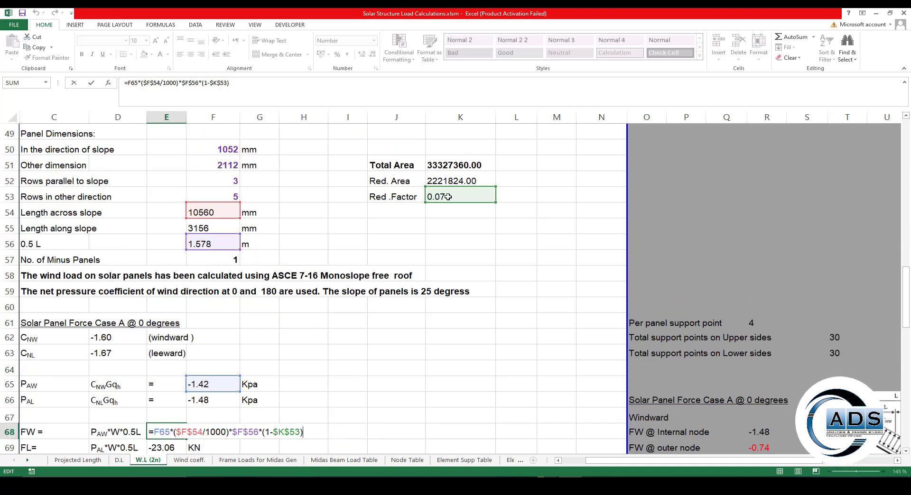
scroll("down", 3)
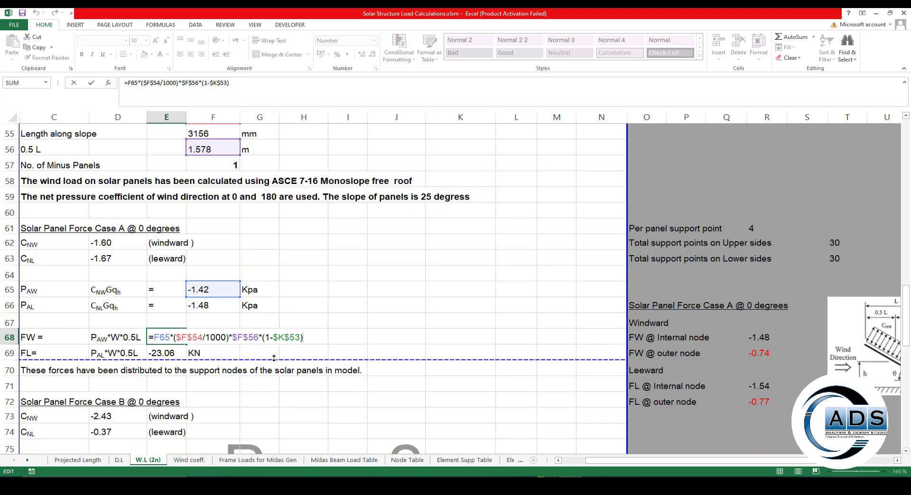
mouse_move(384, 313)
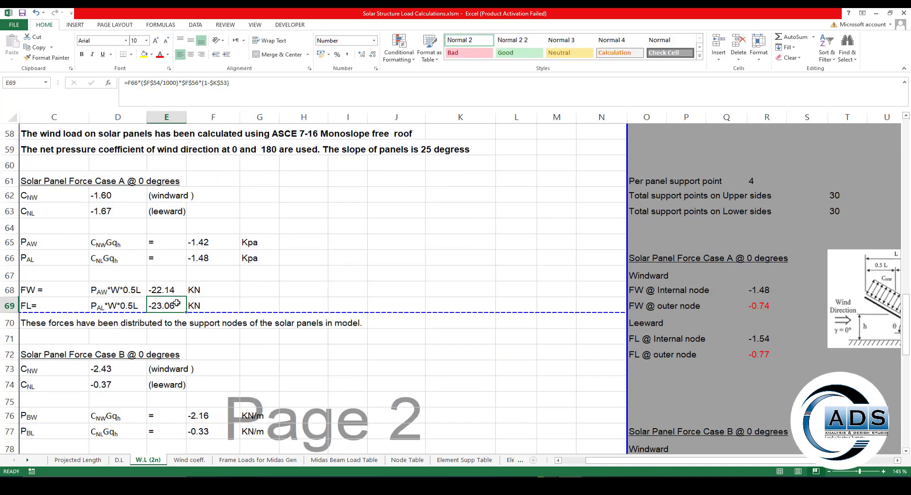
scroll("down", 3)
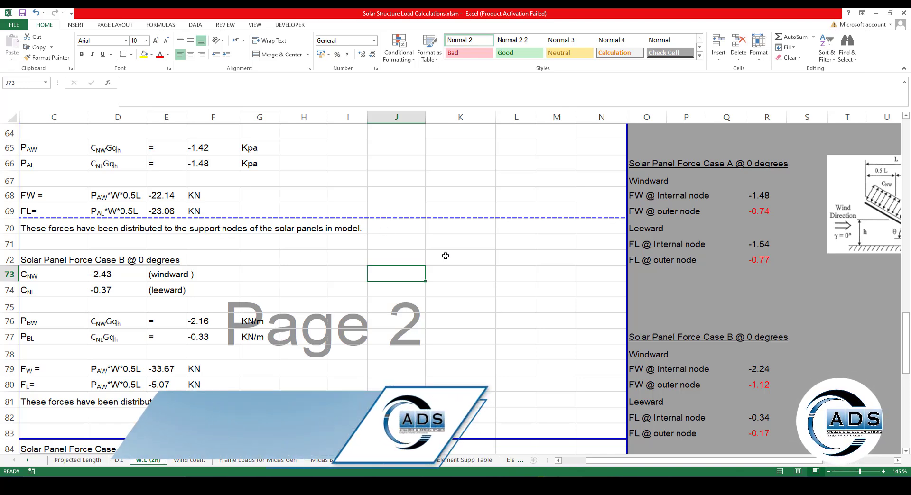
left_click(348, 274)
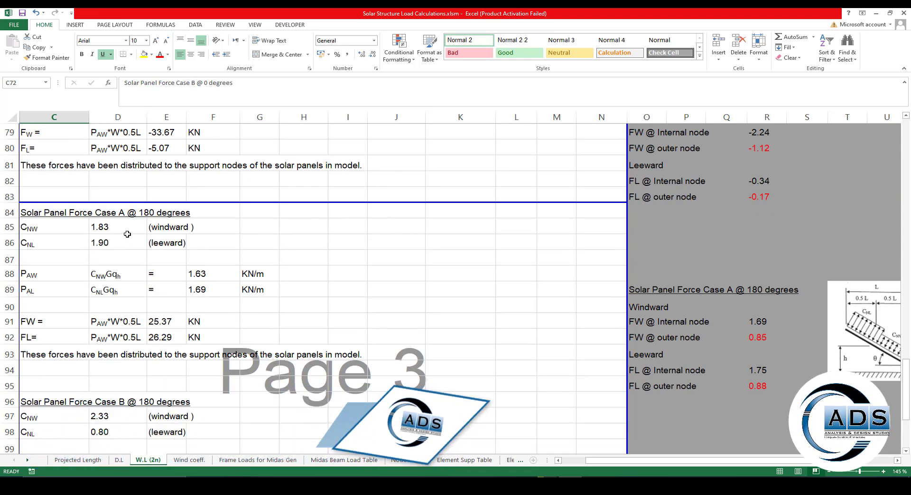
scroll("down", 3)
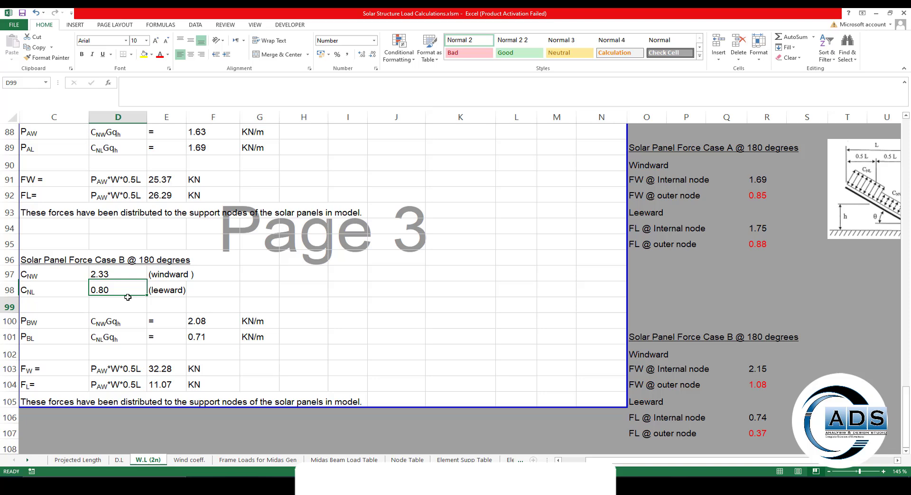
left_click(396, 321)
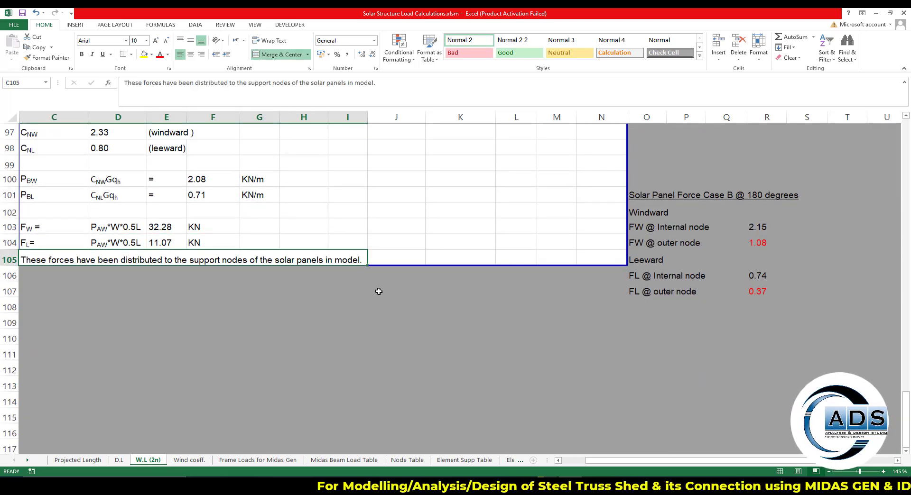
scroll("up", 3)
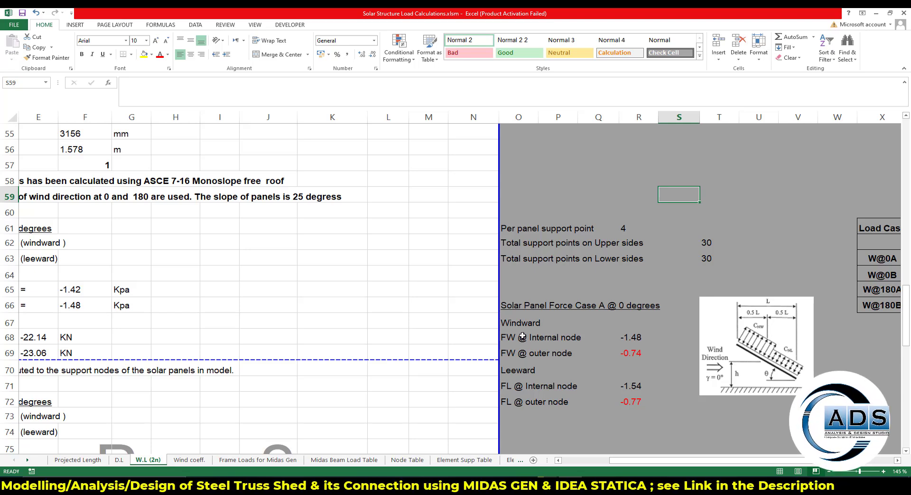
mouse_move(620, 247)
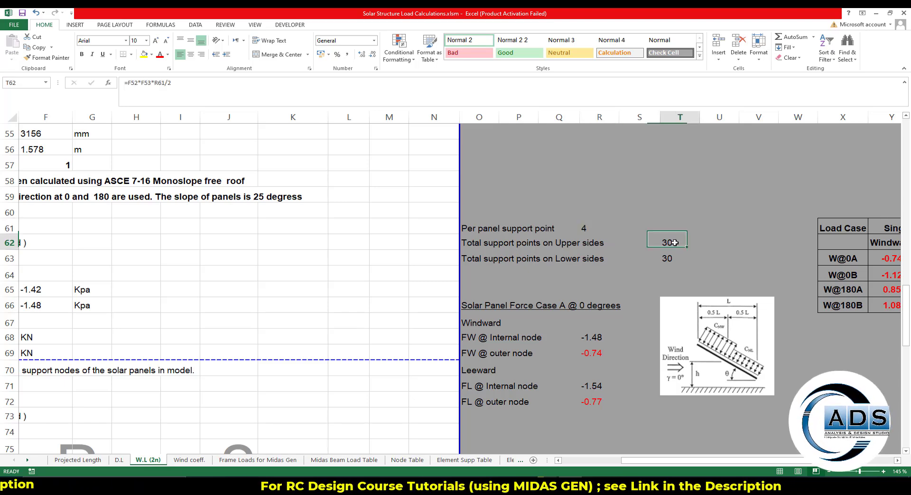
left_click(668, 242)
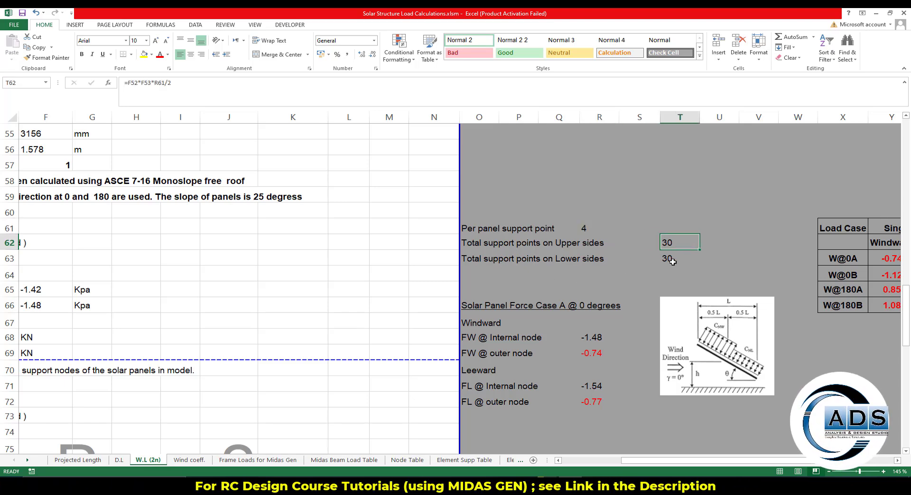
left_click(680, 210)
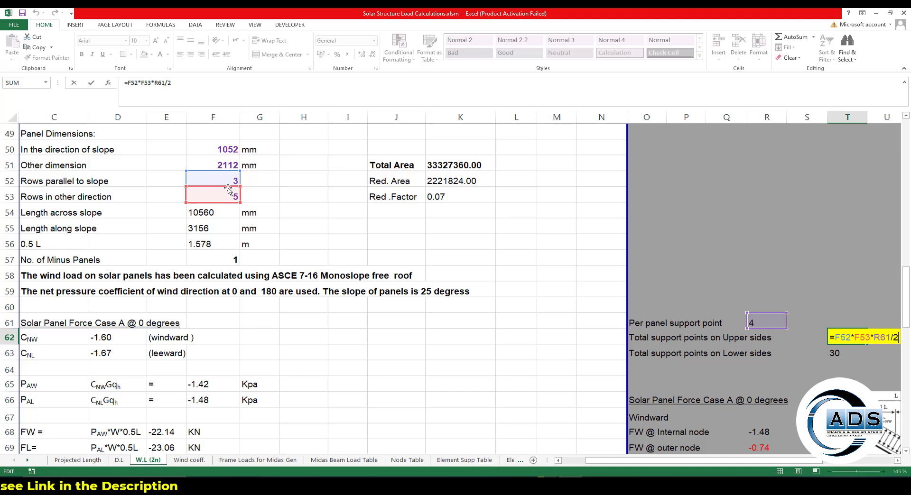
left_click(212, 181)
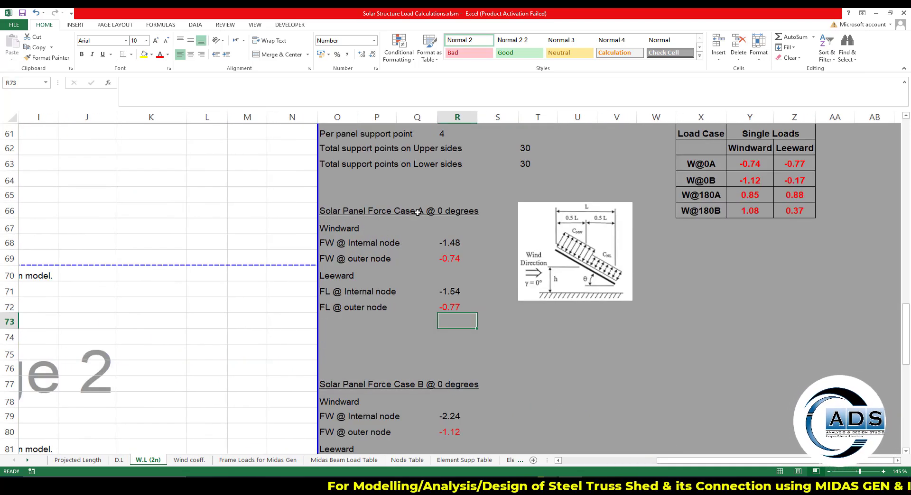
left_click(340, 228)
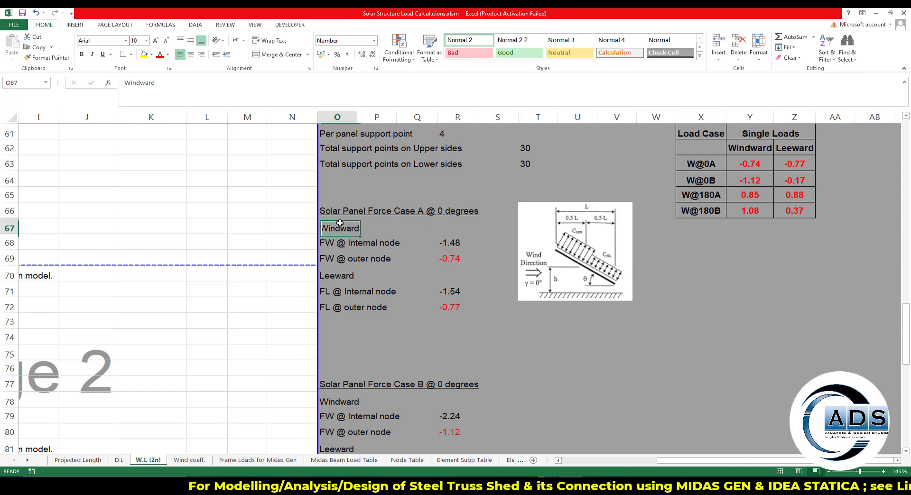
left_click(377, 243)
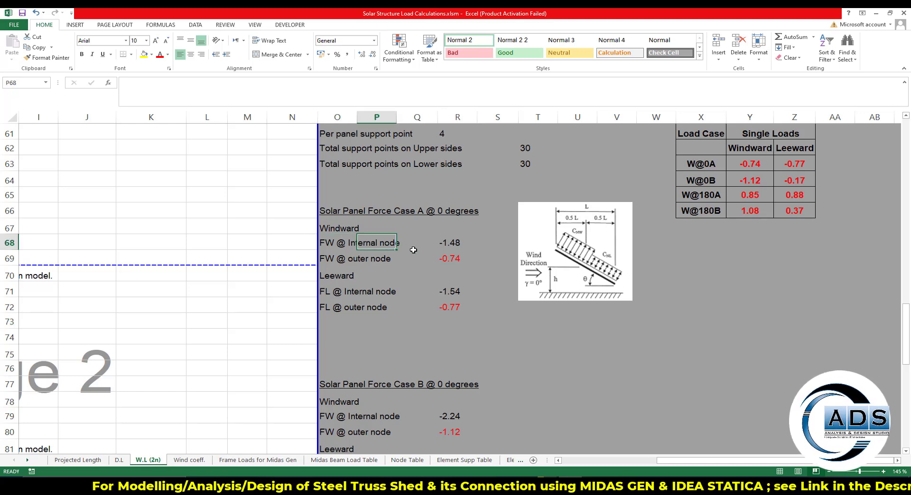
left_click(417, 258)
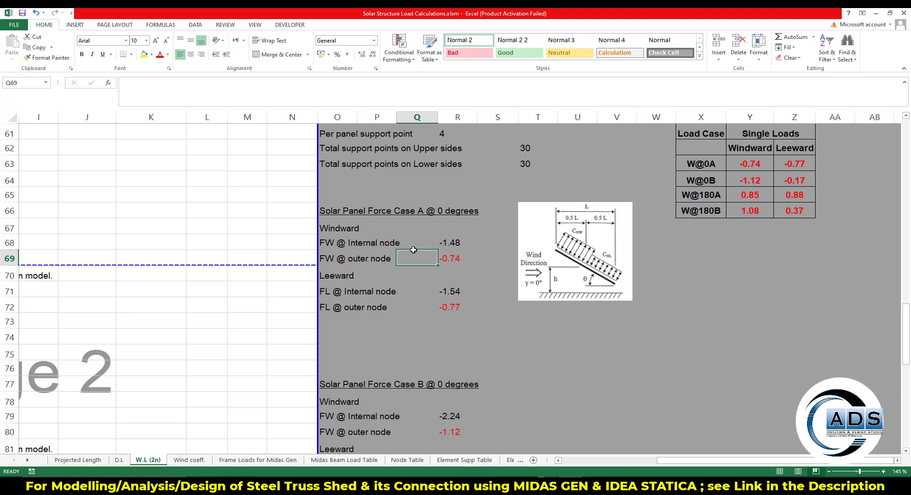
mouse_move(421, 258)
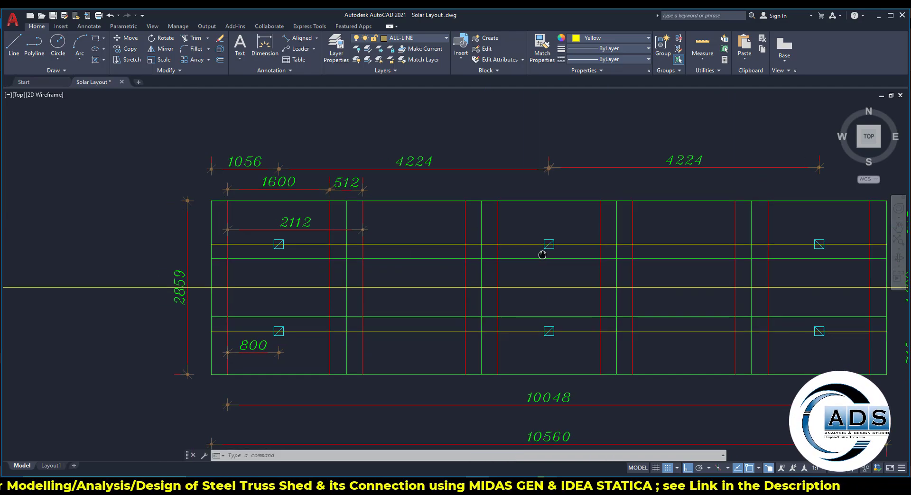
left_click(493, 244)
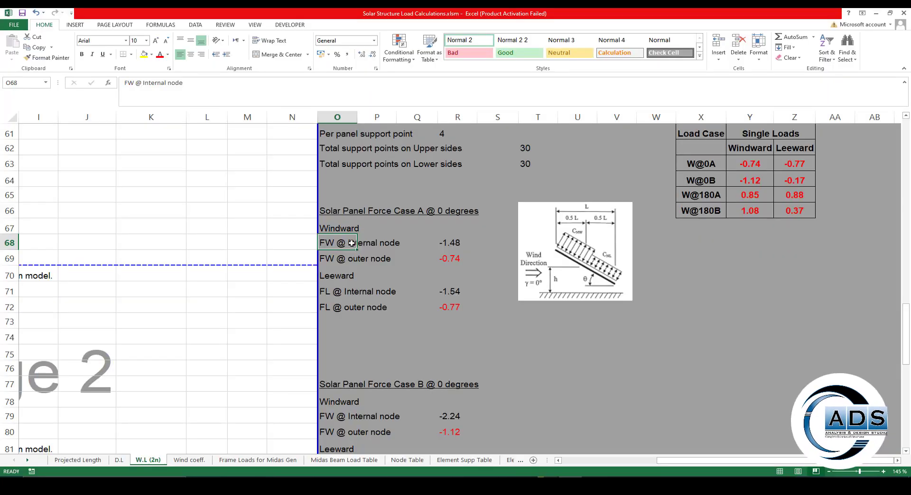
mouse_move(392, 243)
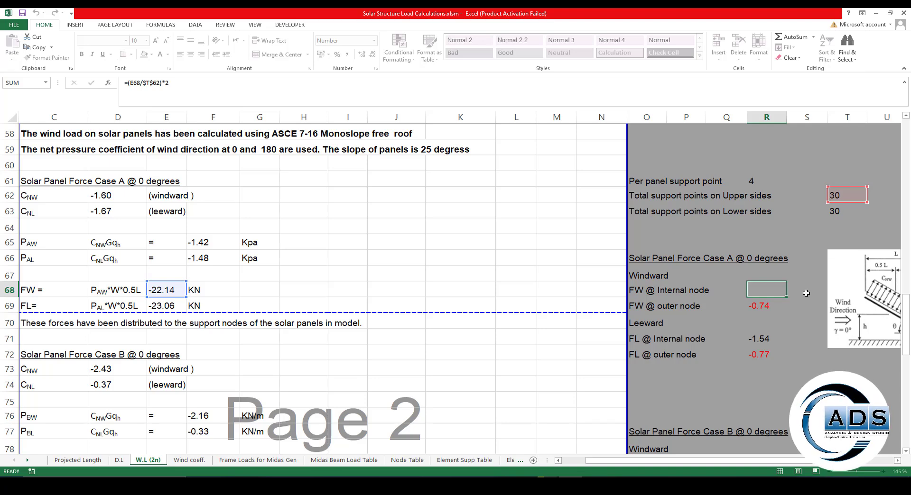
left_click(766, 306)
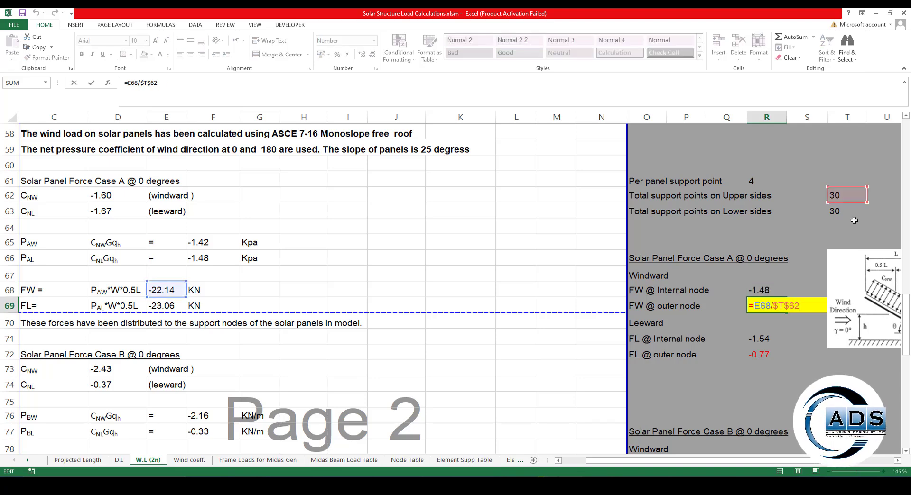
mouse_move(845, 216)
type("=(E69/$T$63)*2")
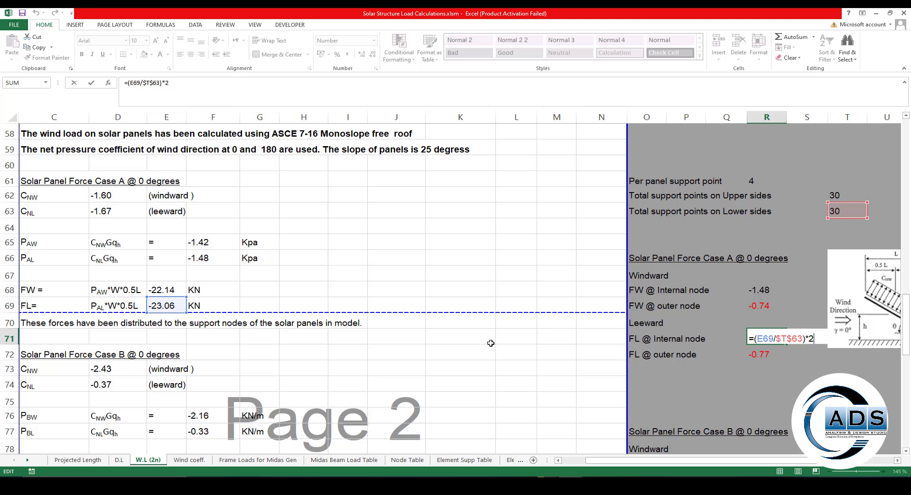
mouse_move(785, 318)
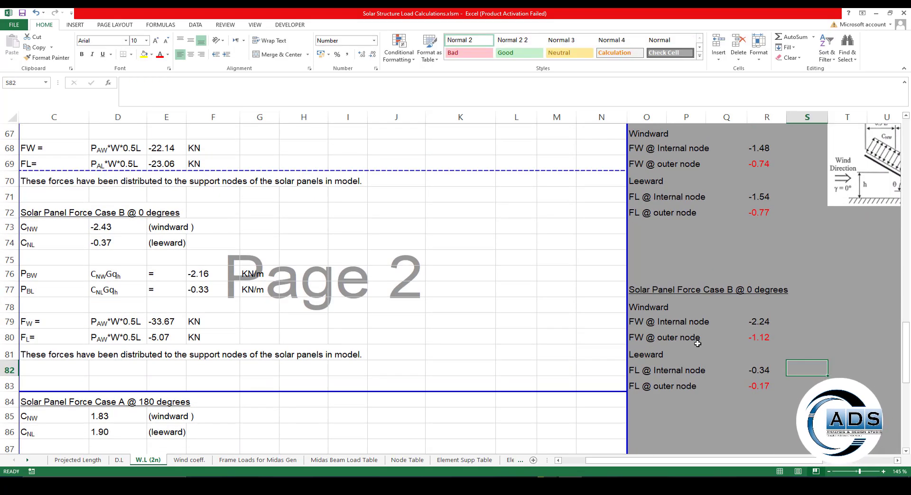
scroll("down", 3)
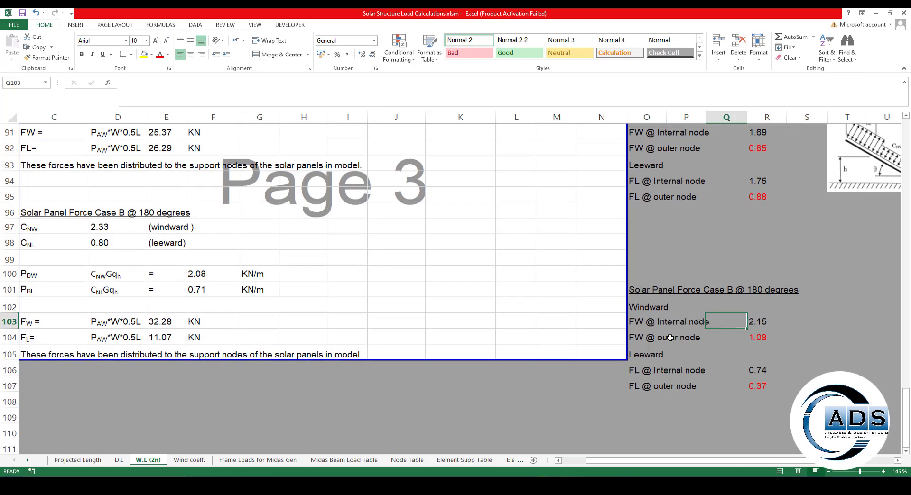
left_click(685, 338)
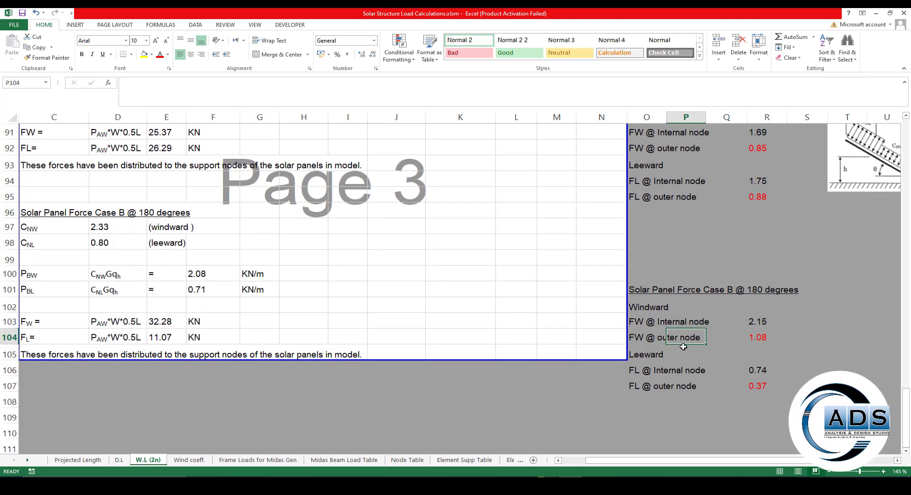
left_click(646, 354)
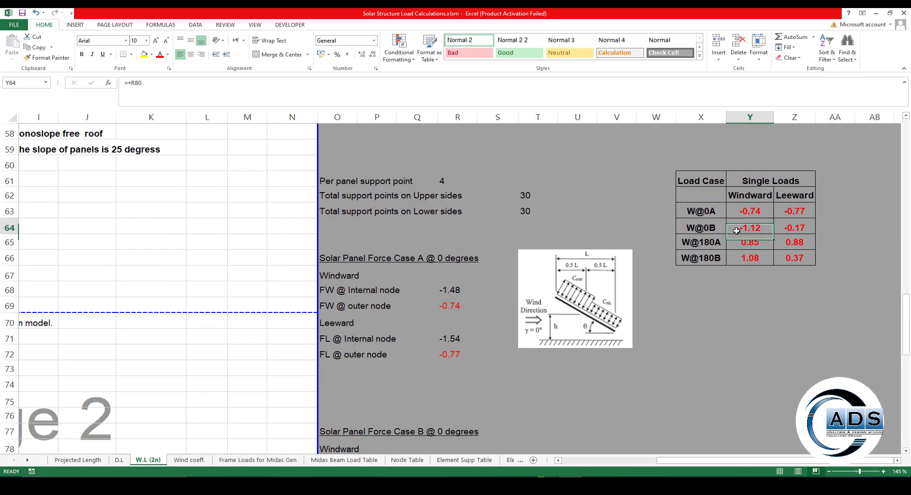
Select the Single Loads heading, its four load case labels and leeward values for copying
left_click(770, 180)
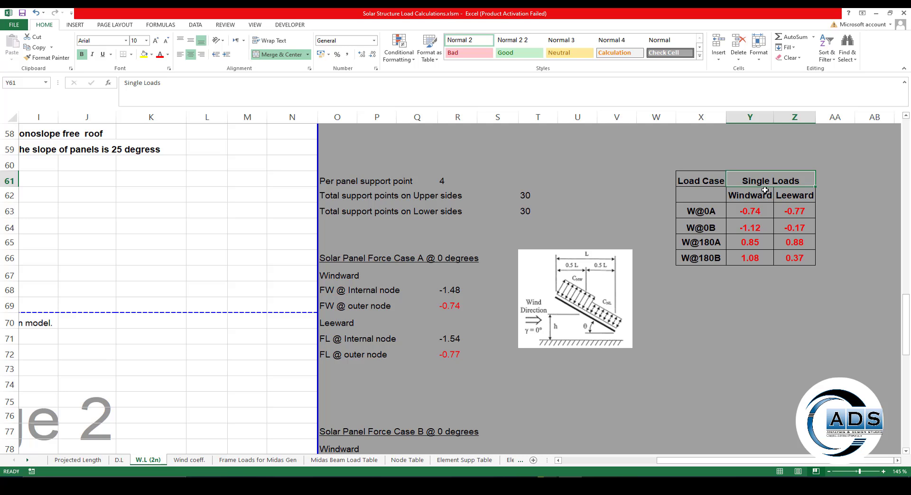
mouse_move(758, 183)
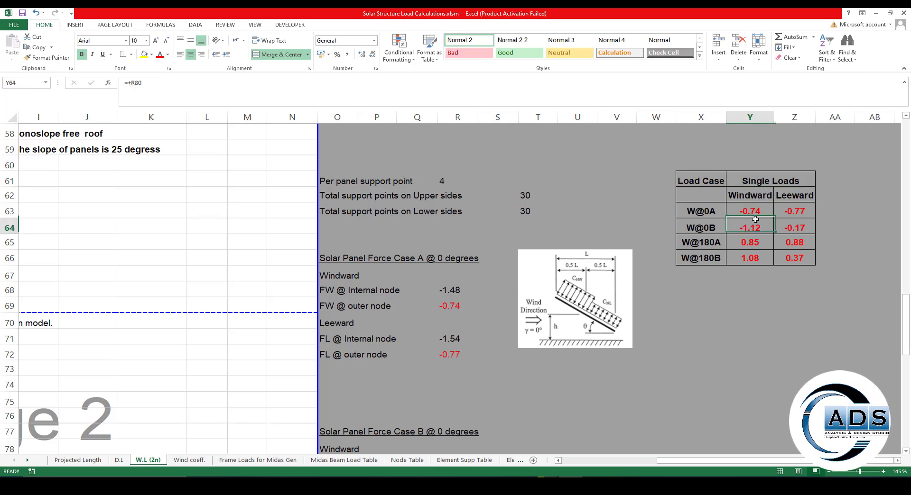
left_click(701, 210)
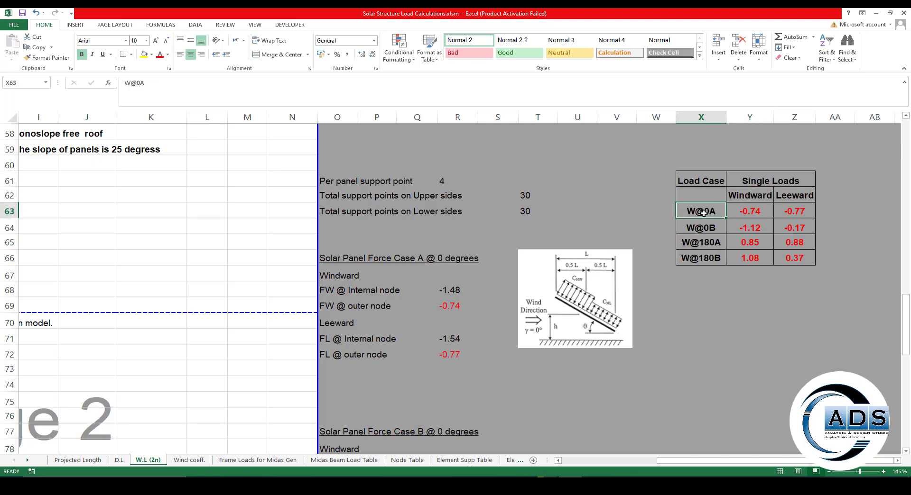
left_click_drag(700, 210, 700, 258)
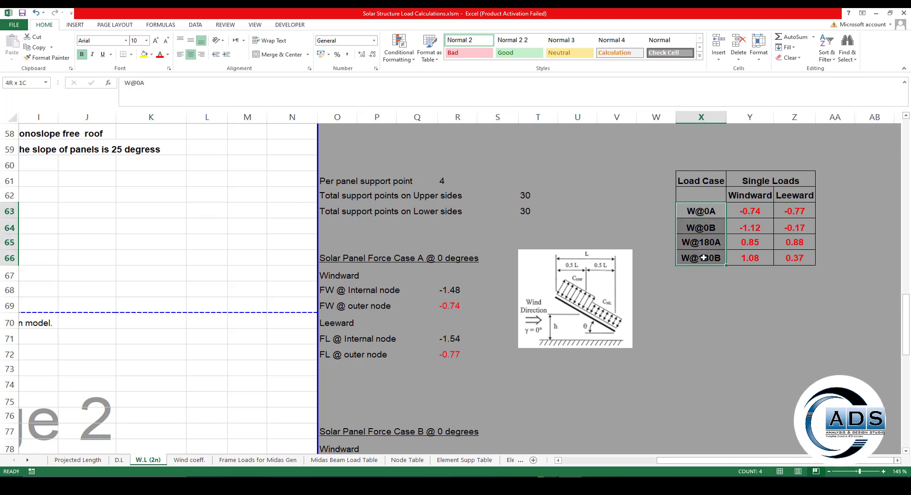
left_click(795, 211)
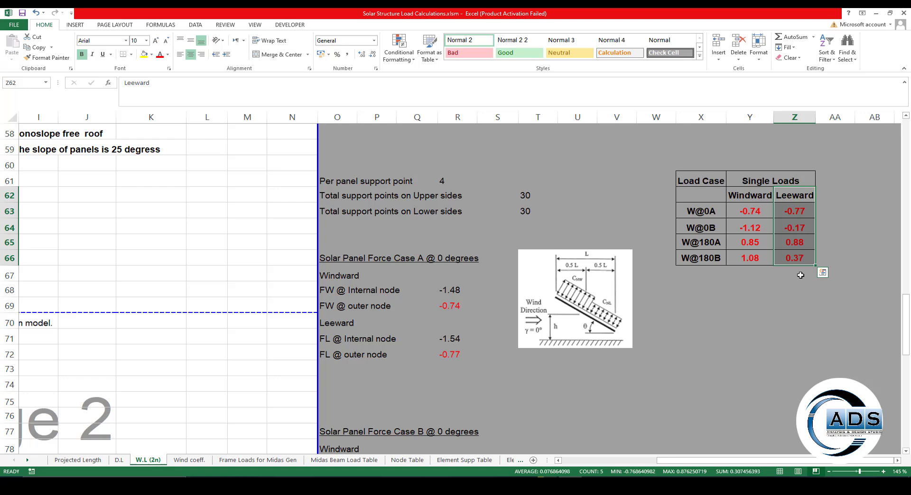
Place the Double Loads table at X68, entering +Y64, and check the W@0A windward formula
left_click(701, 291)
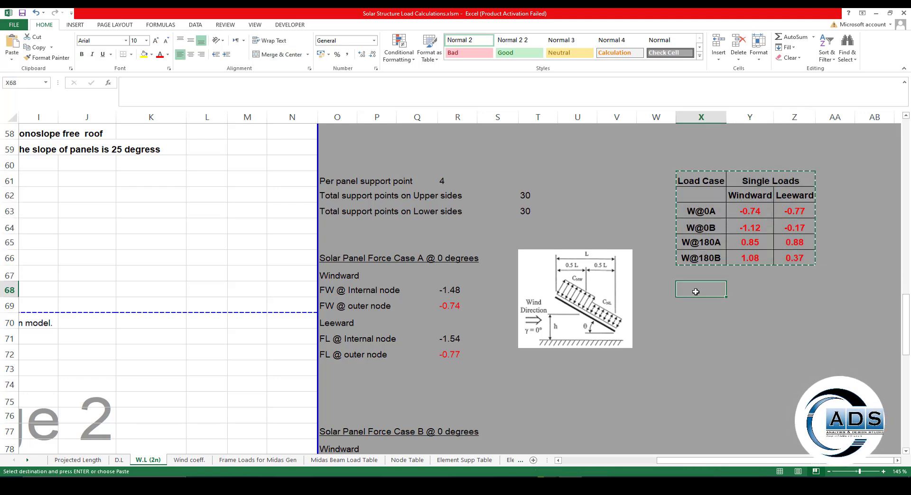
type("+Y64")
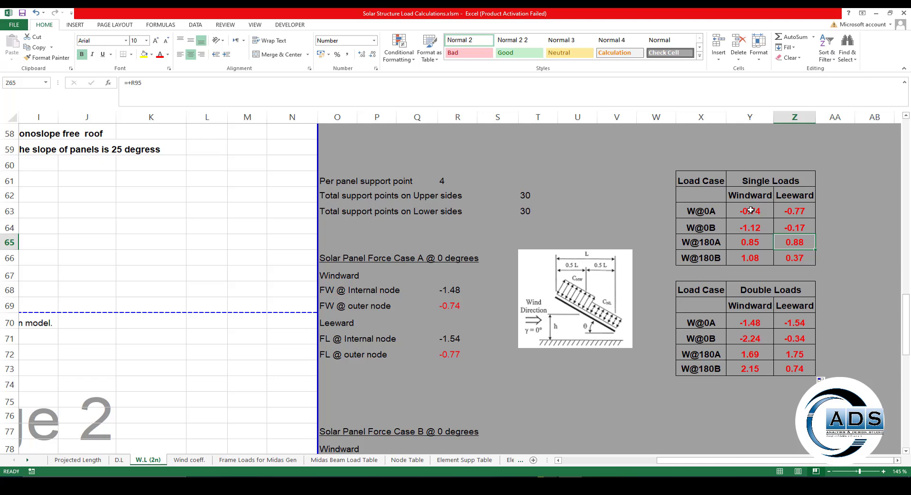
left_click(750, 210)
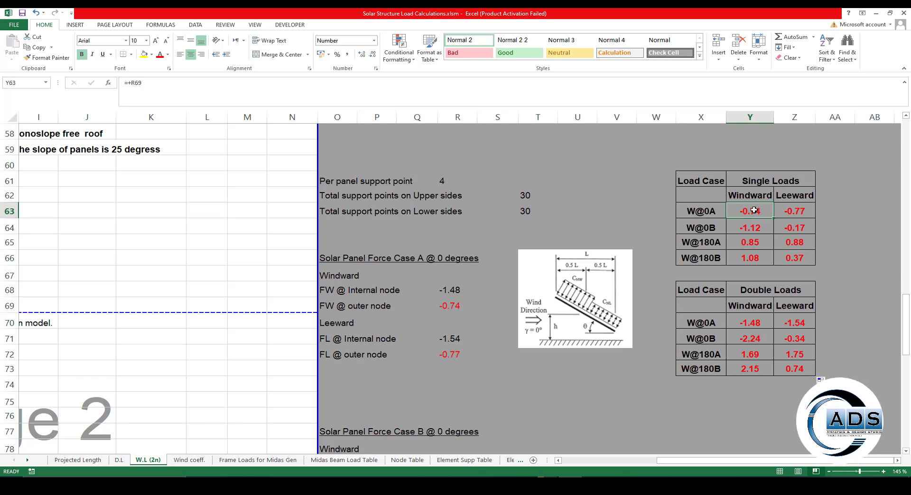